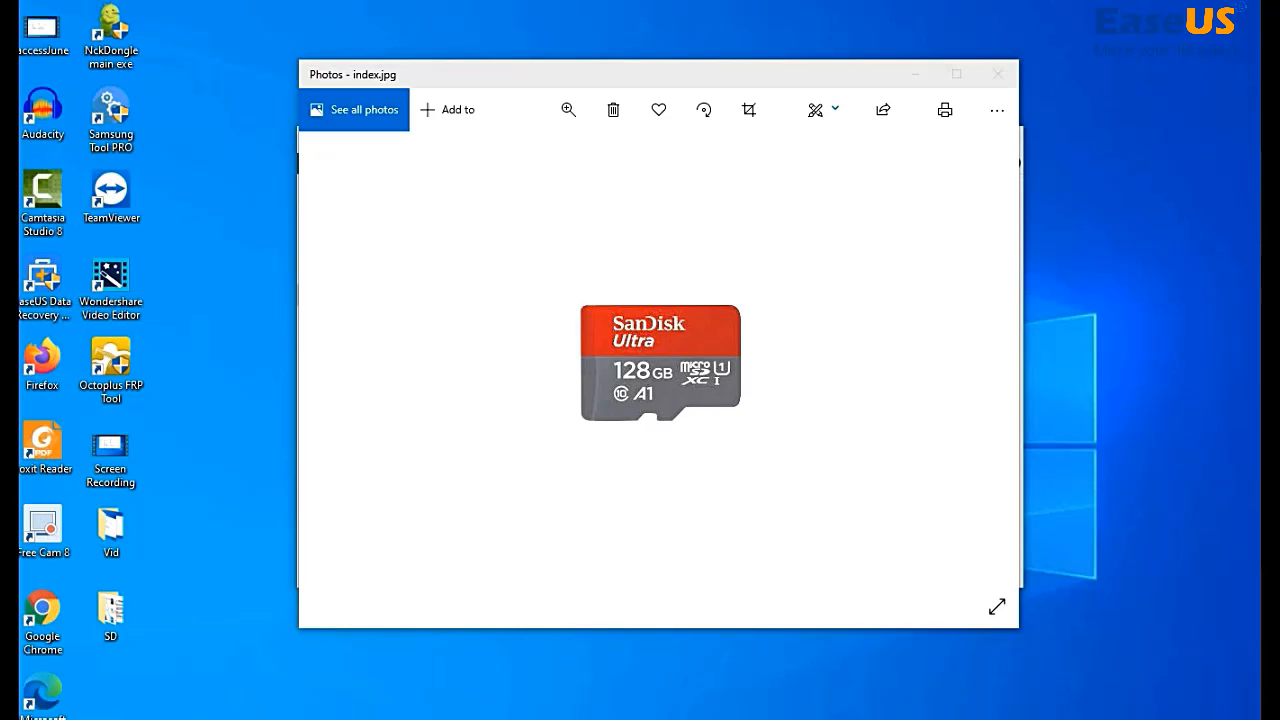
mouse_move(476, 548)
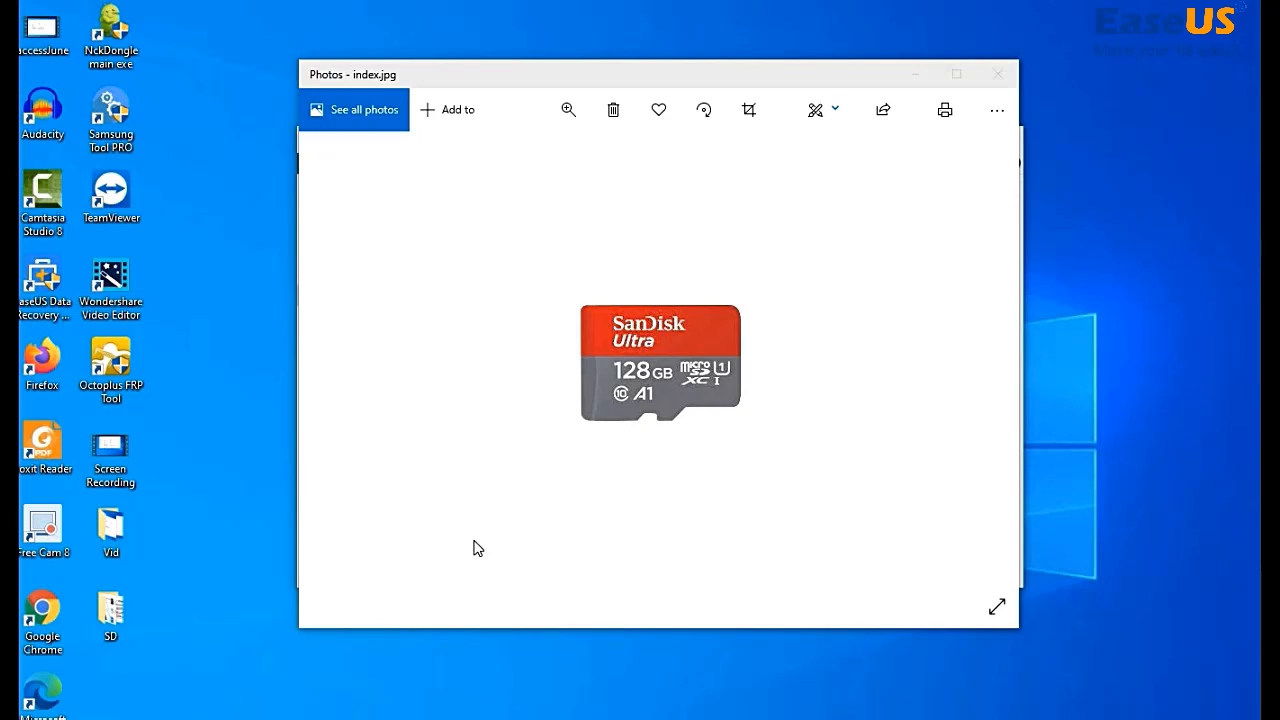
mouse_move(604, 340)
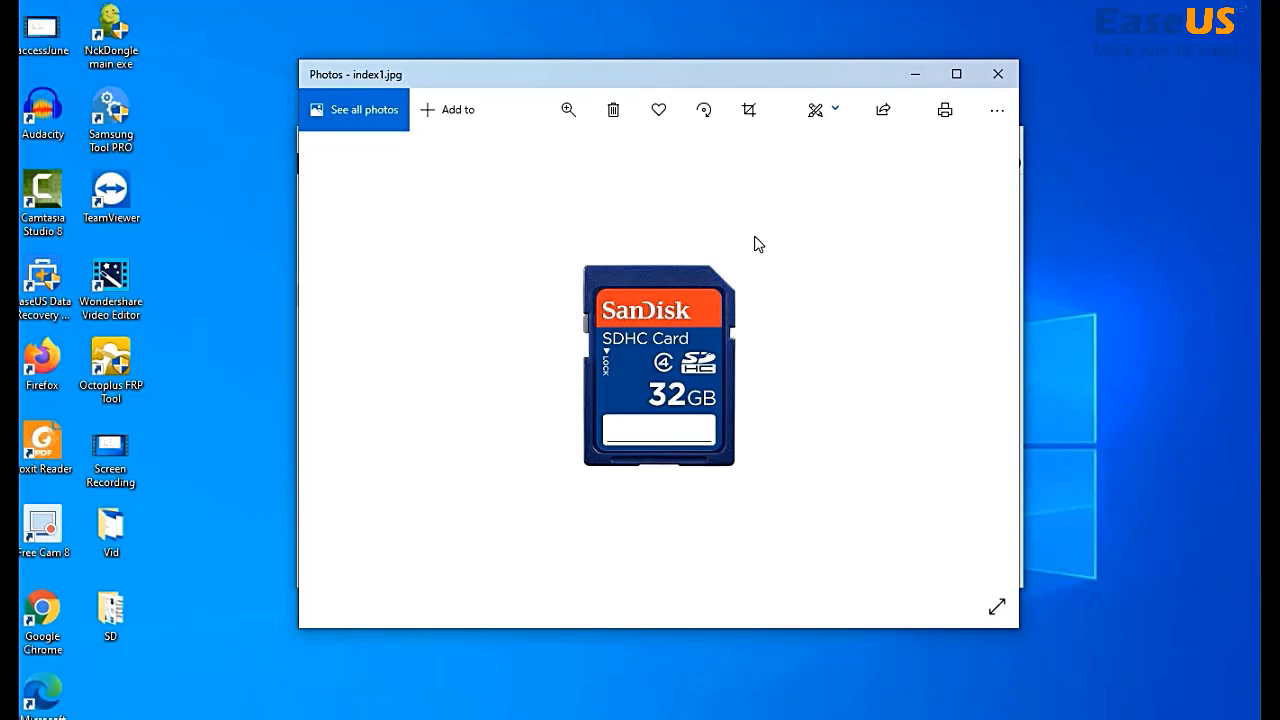
mouse_move(724, 320)
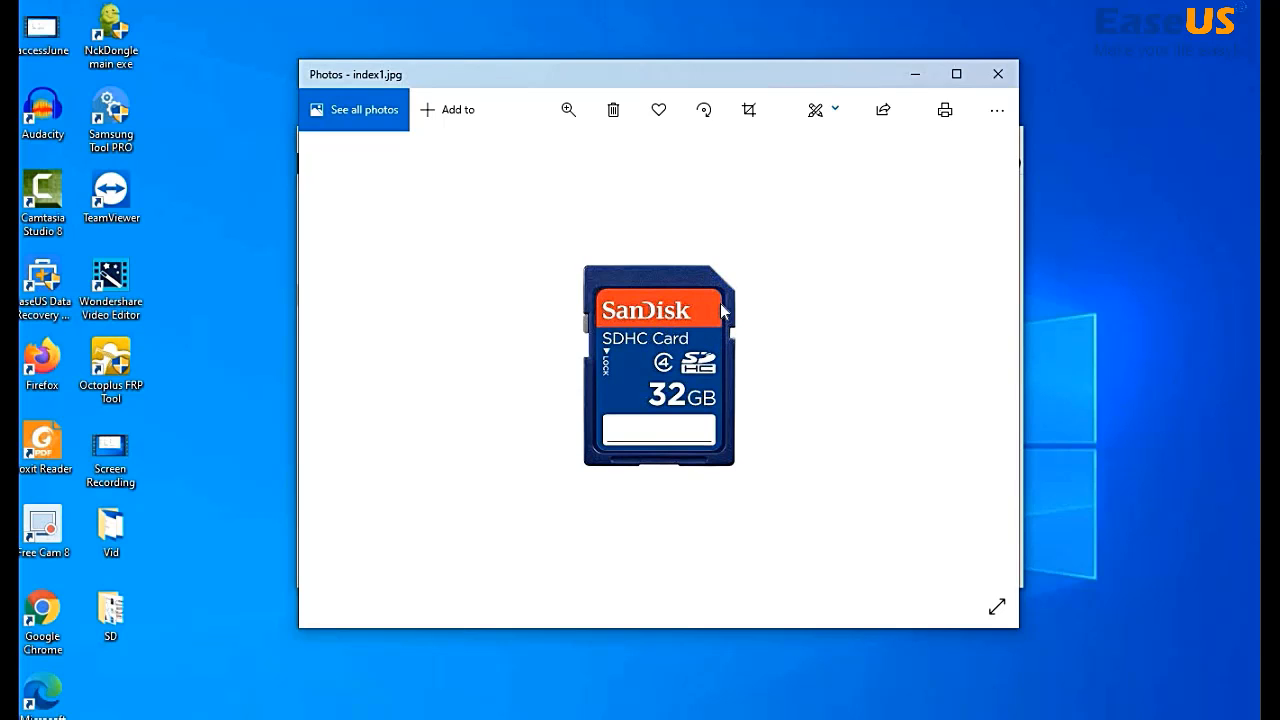
mouse_move(968, 320)
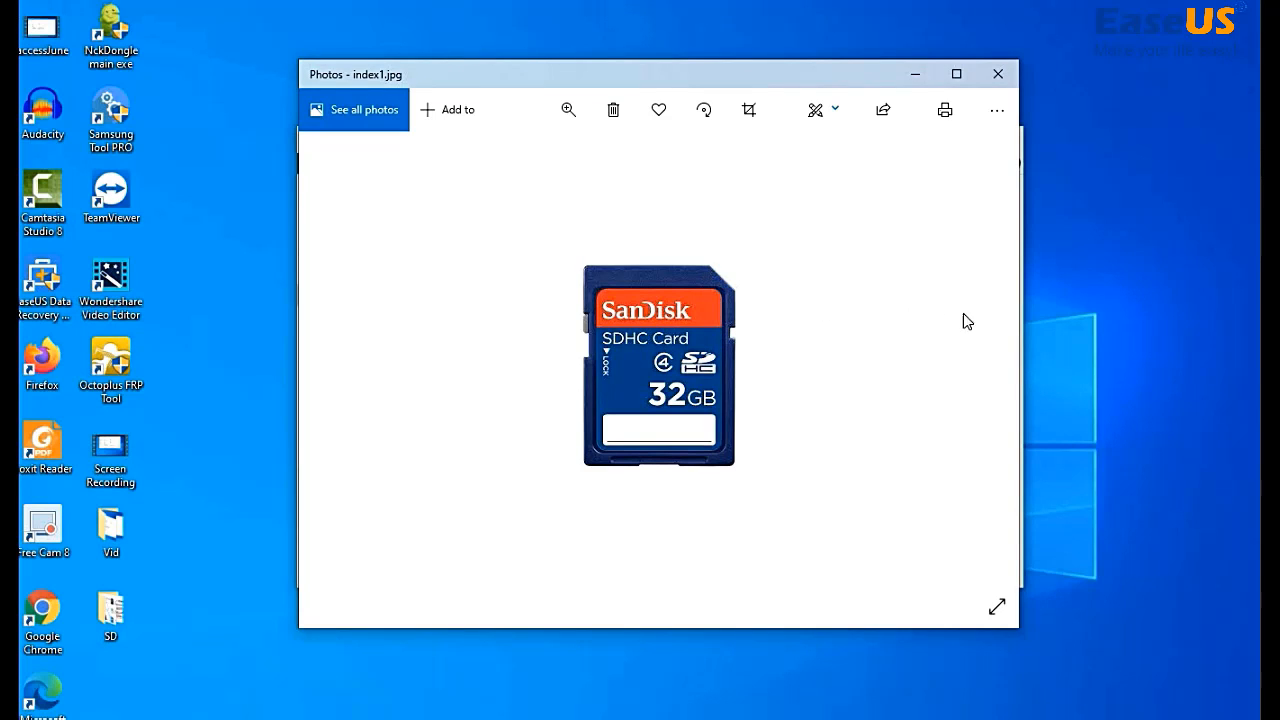
Step: Advance the Photos viewer to the next SD card picture
click(972, 364)
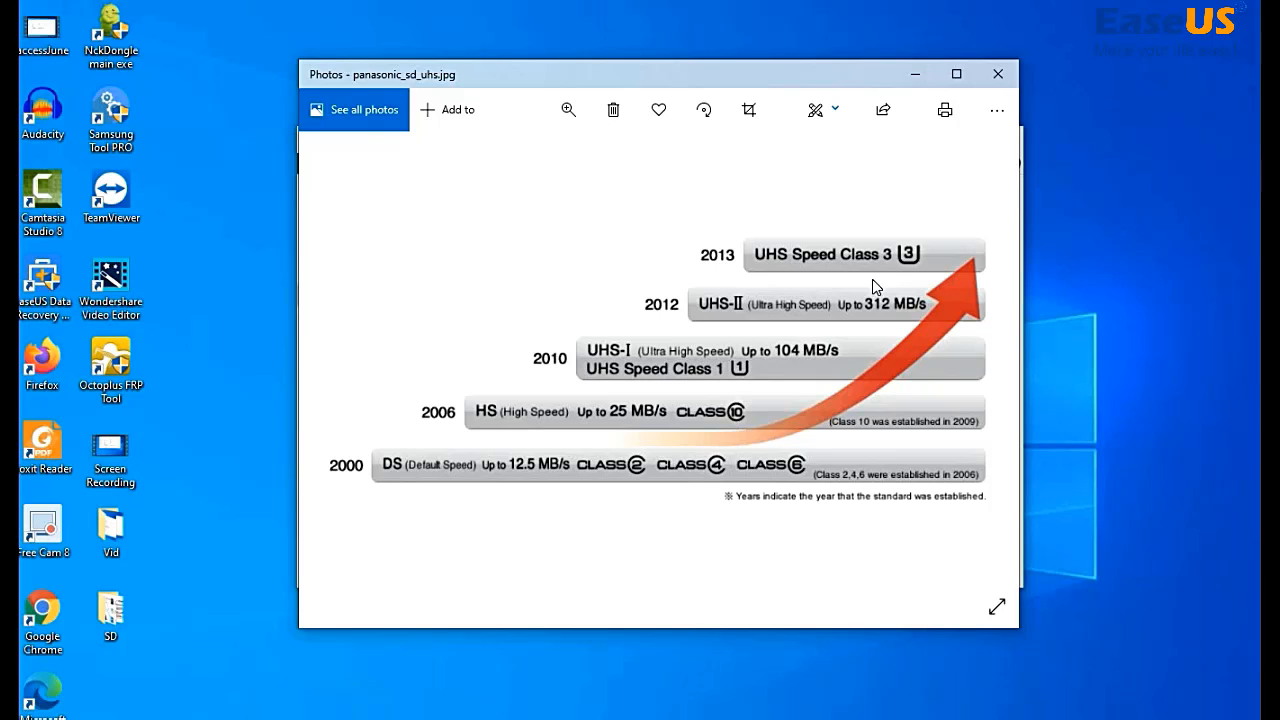
mouse_move(528, 468)
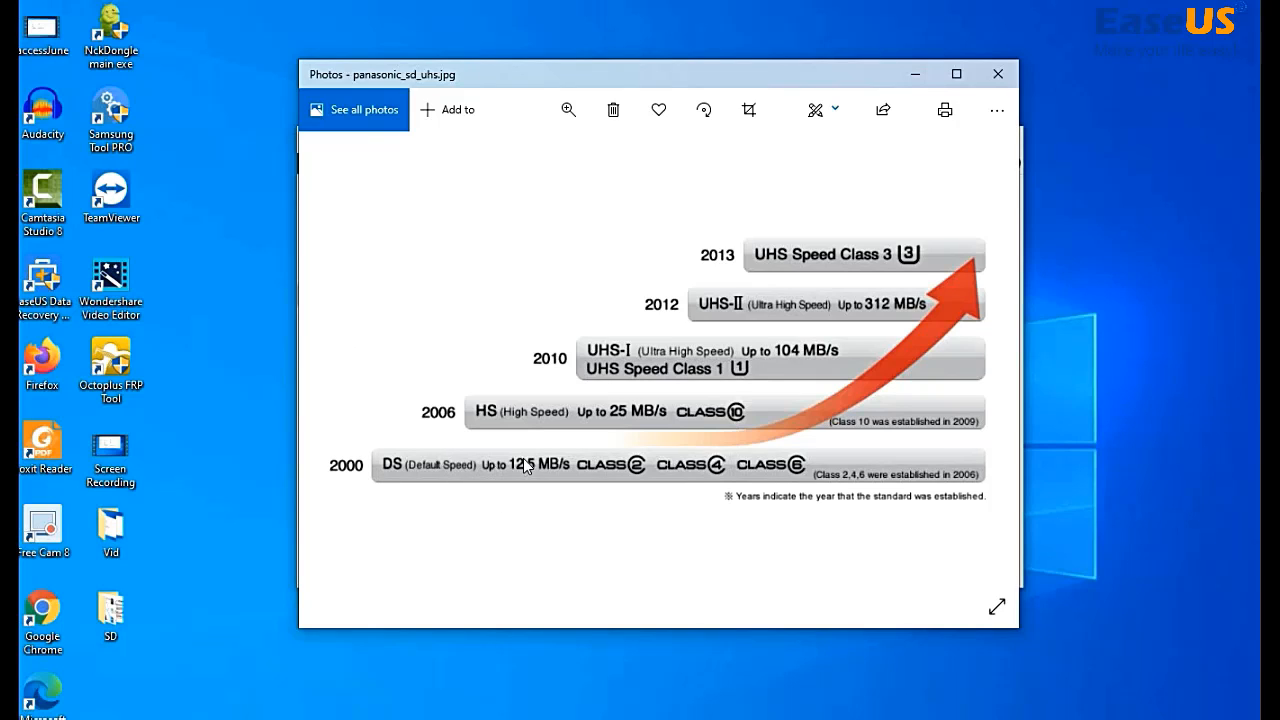
mouse_move(712, 370)
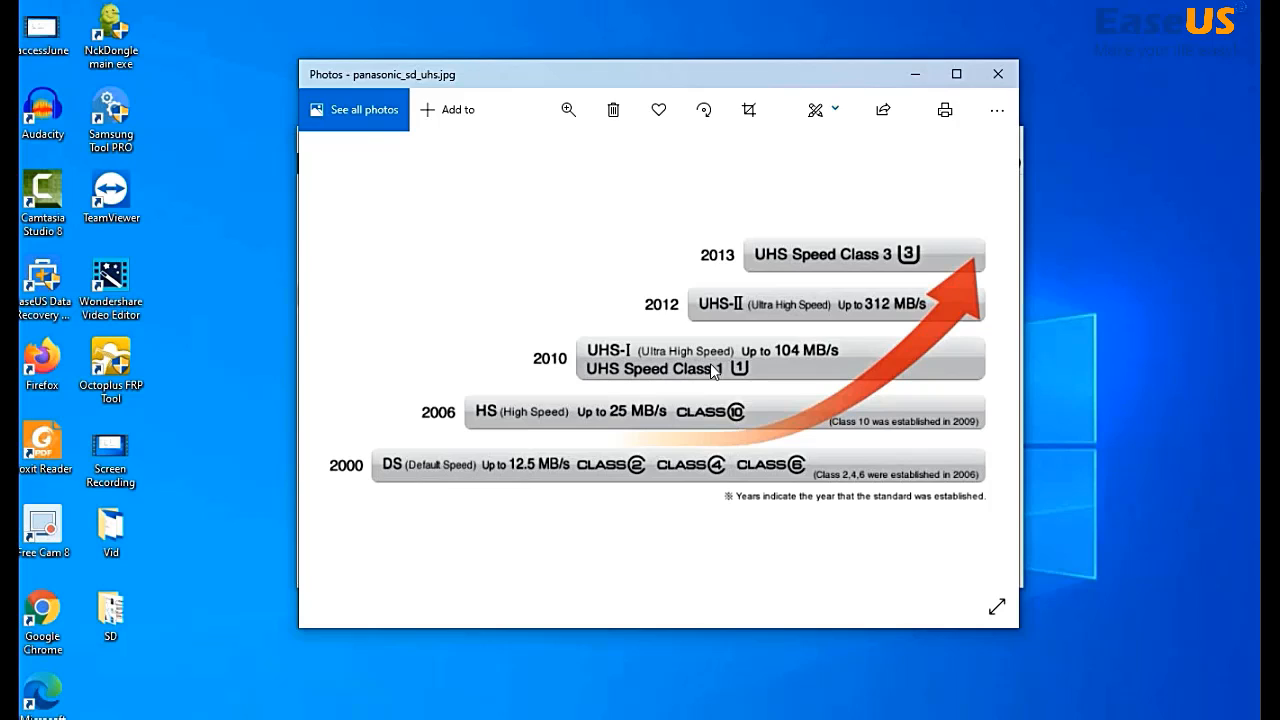
mouse_move(856, 288)
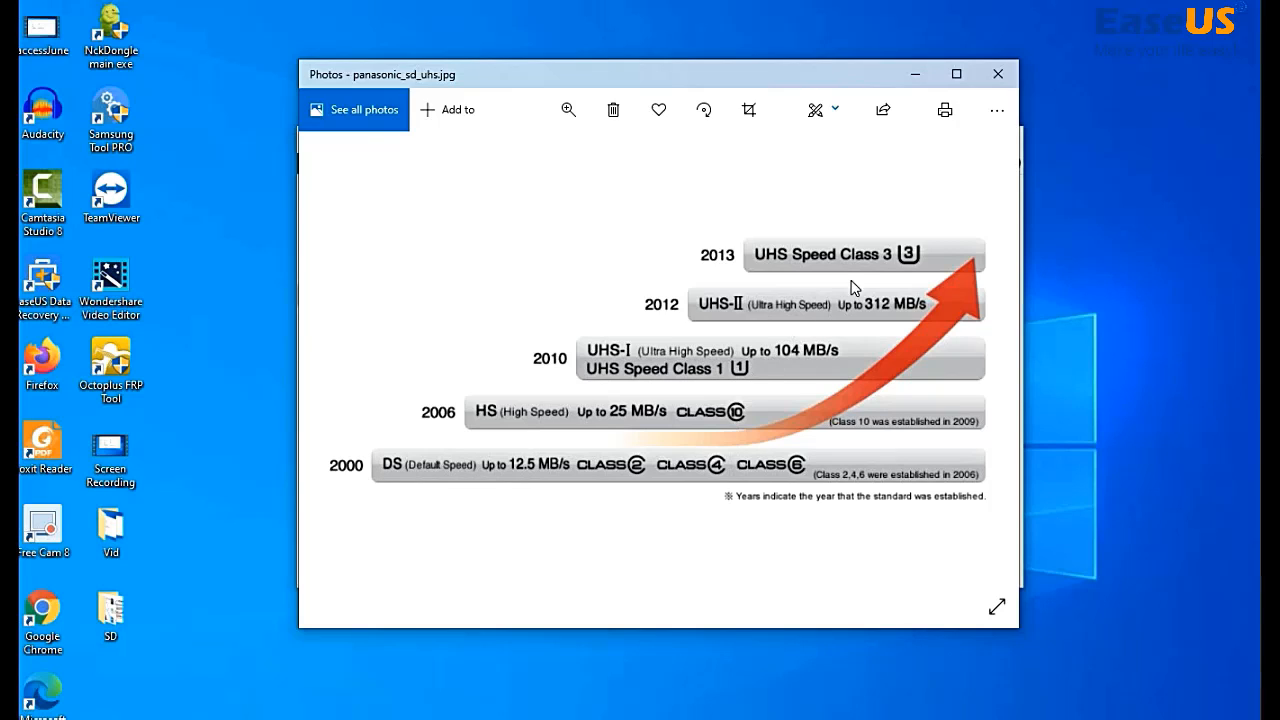
mouse_move(744, 388)
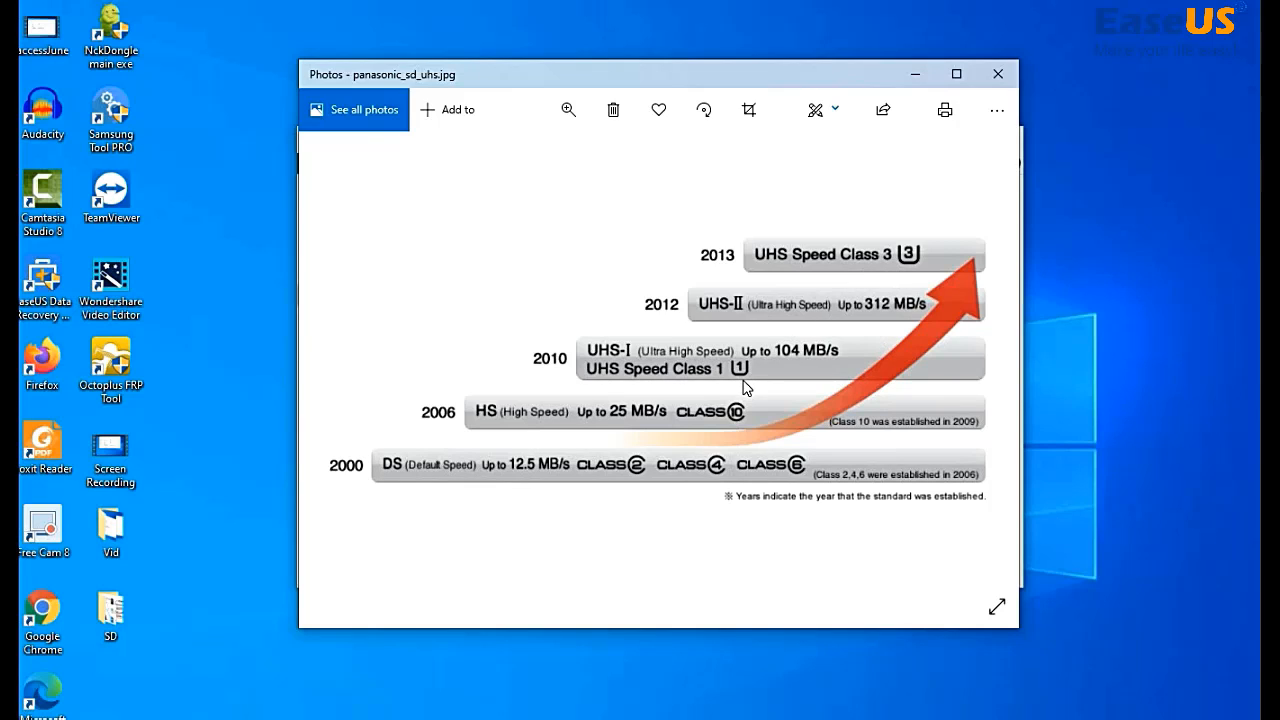
mouse_move(988, 384)
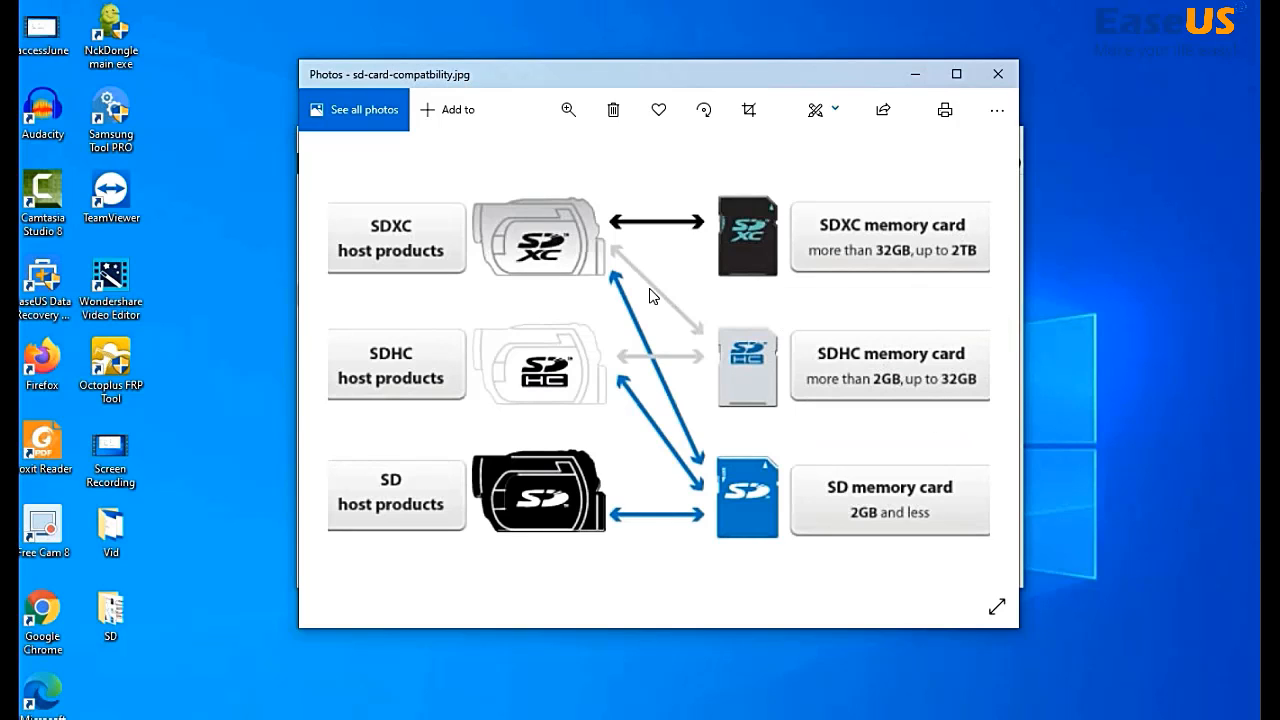
mouse_move(720, 238)
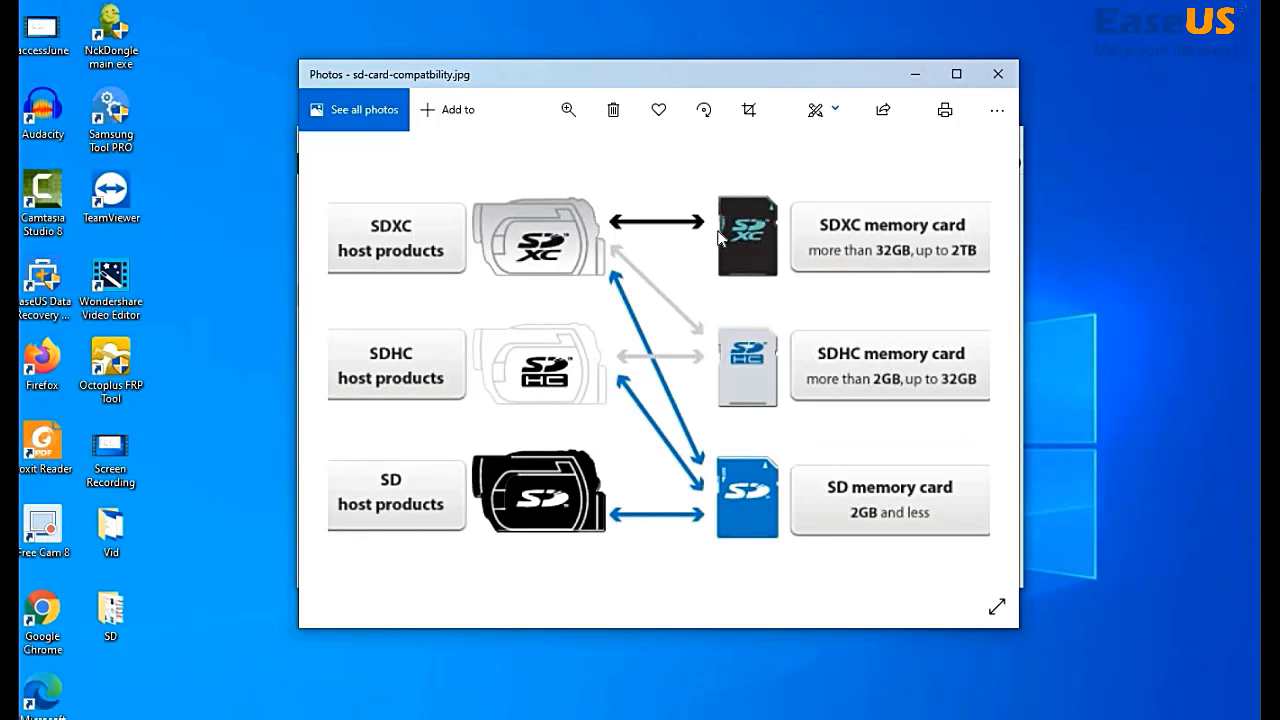
mouse_move(396, 248)
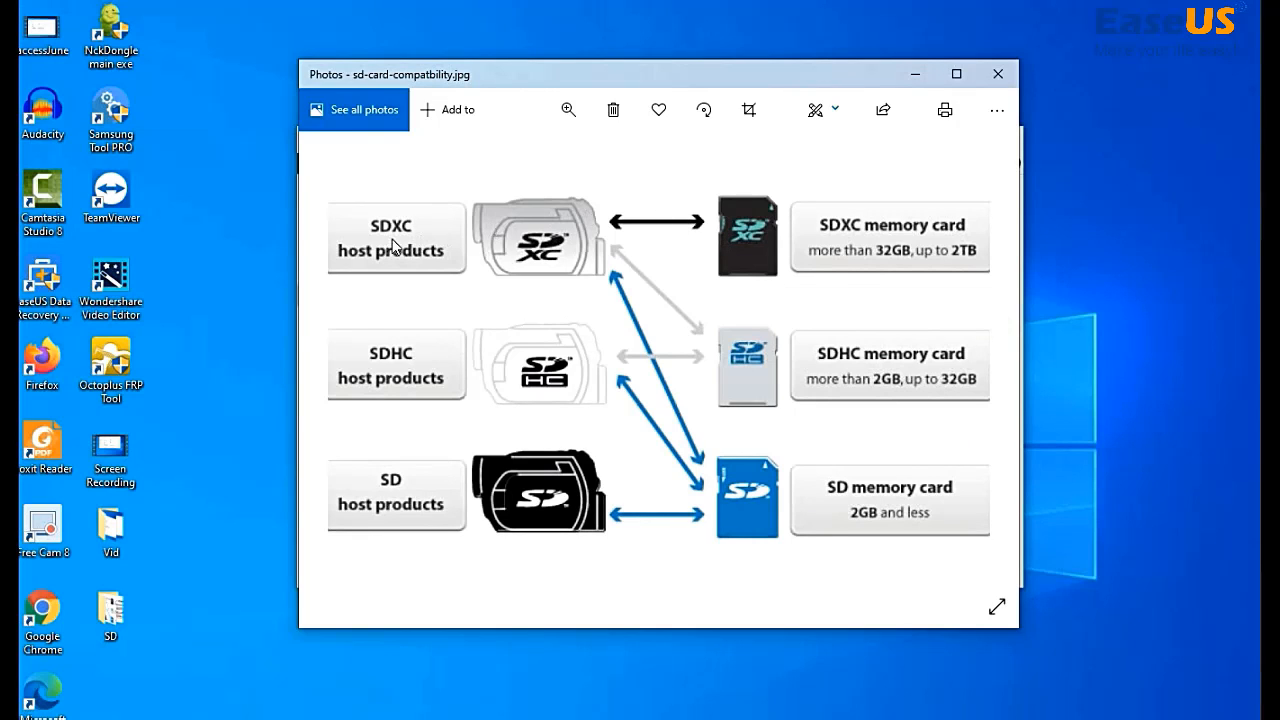
mouse_move(370, 370)
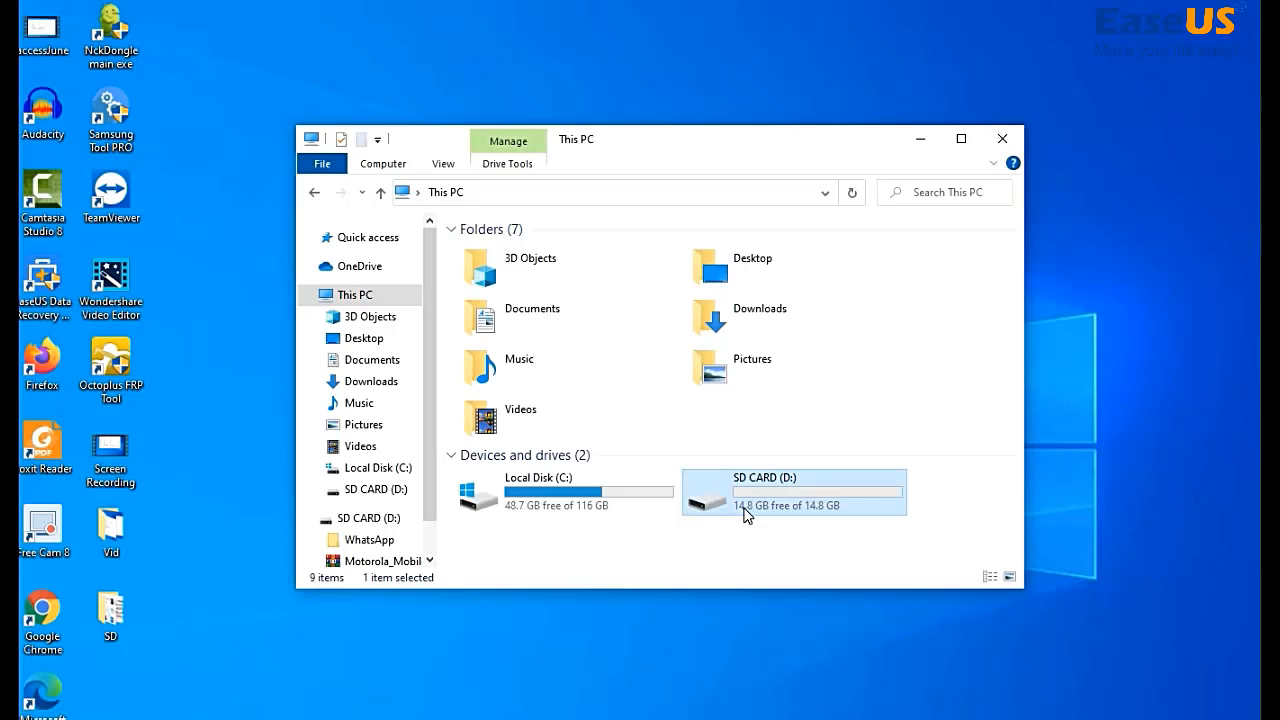
Step: Check the photos on SD CARD (D:), then bring up its Format settings
double_click(792, 492)
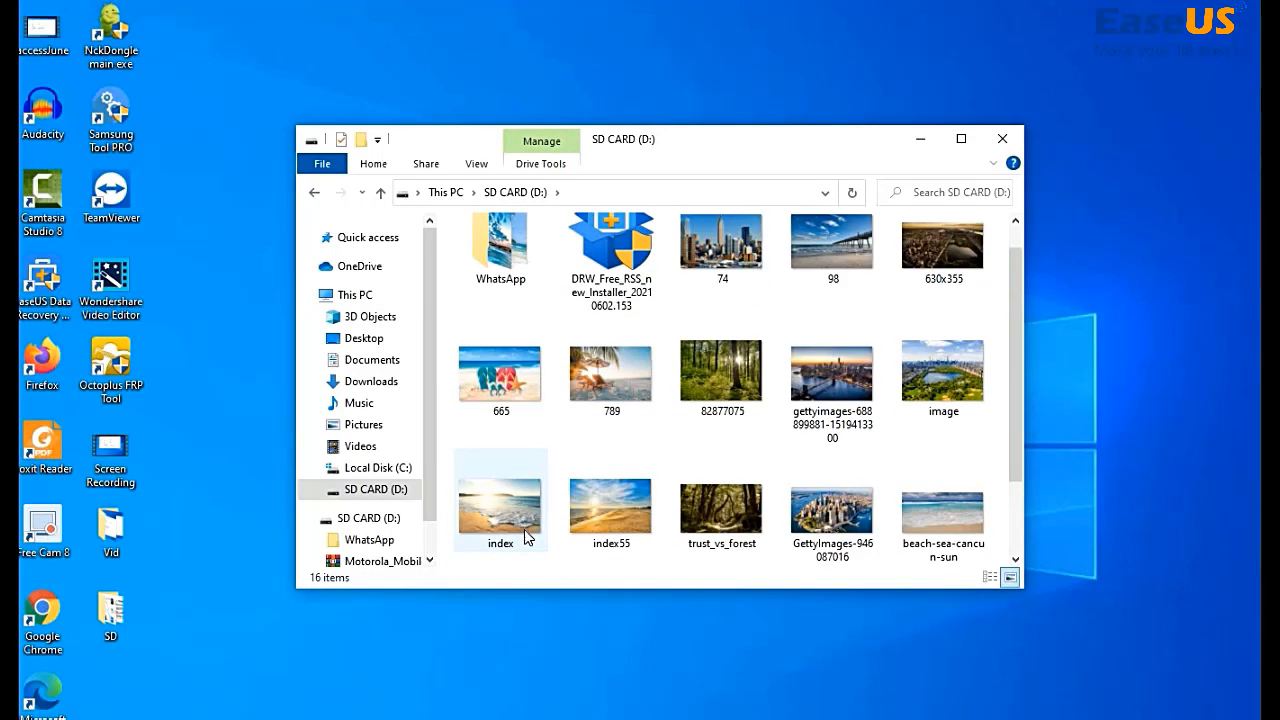
click(356, 294)
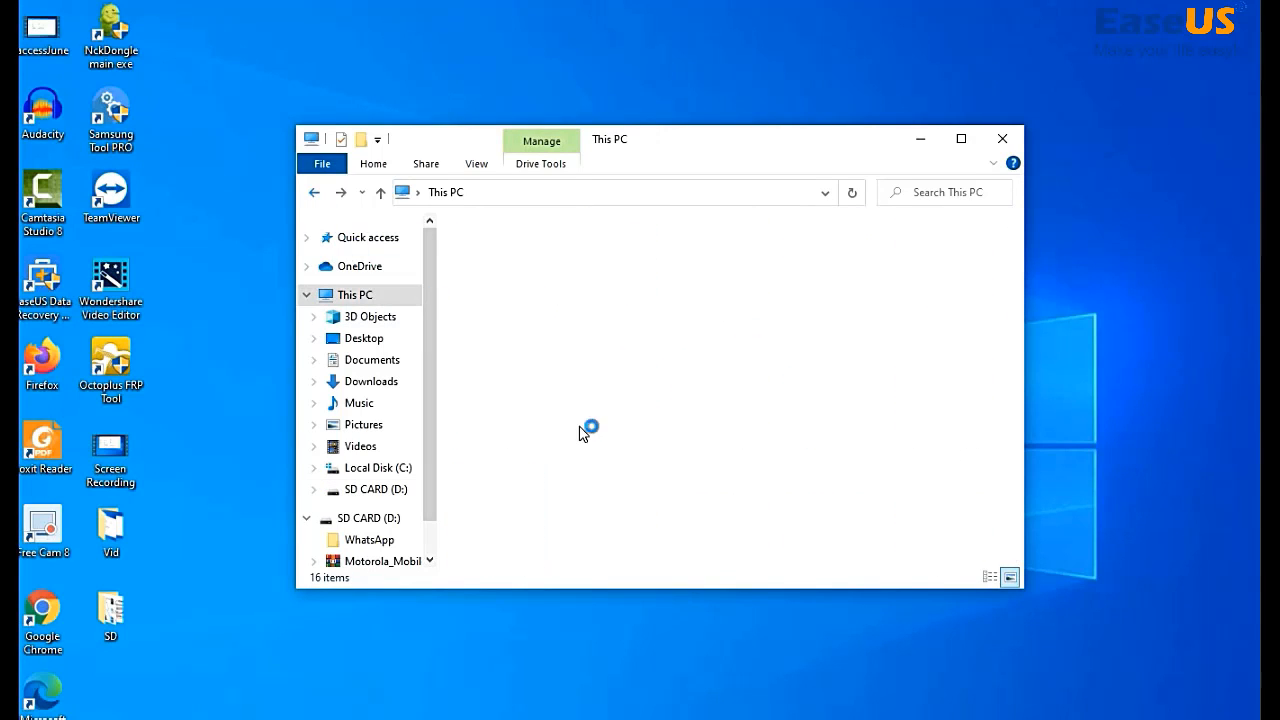
right_click(792, 492)
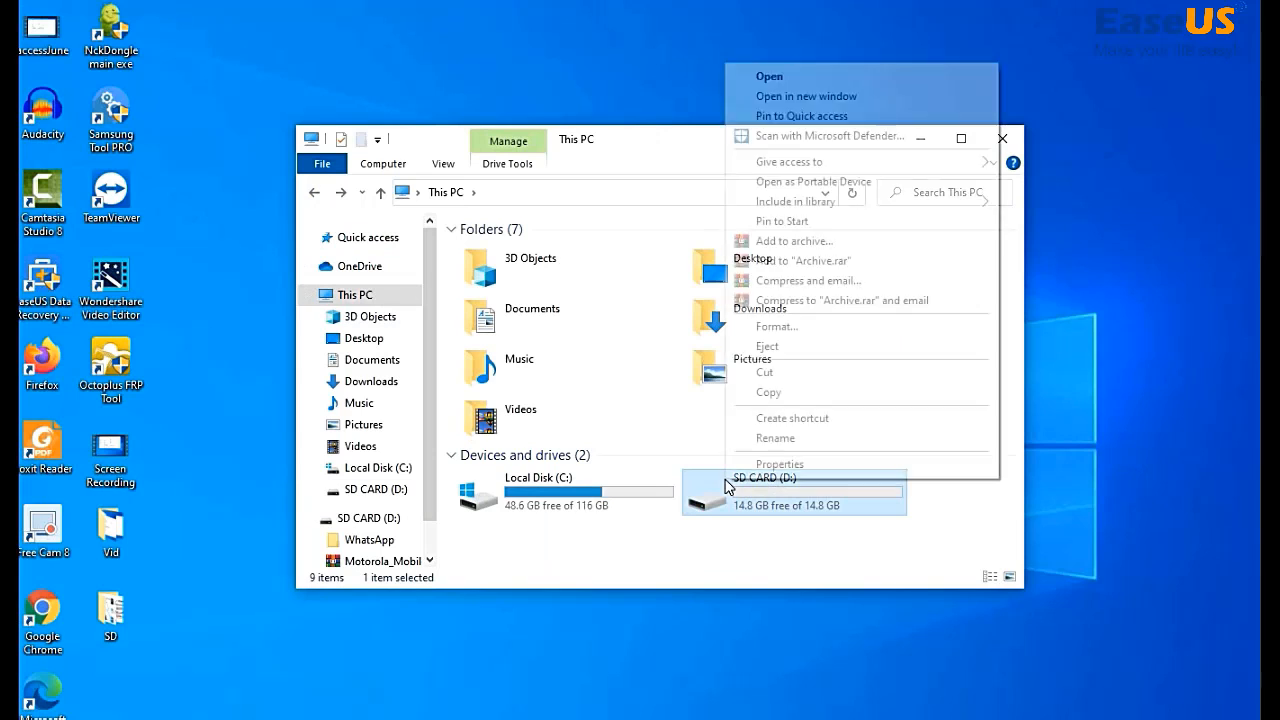
click(776, 326)
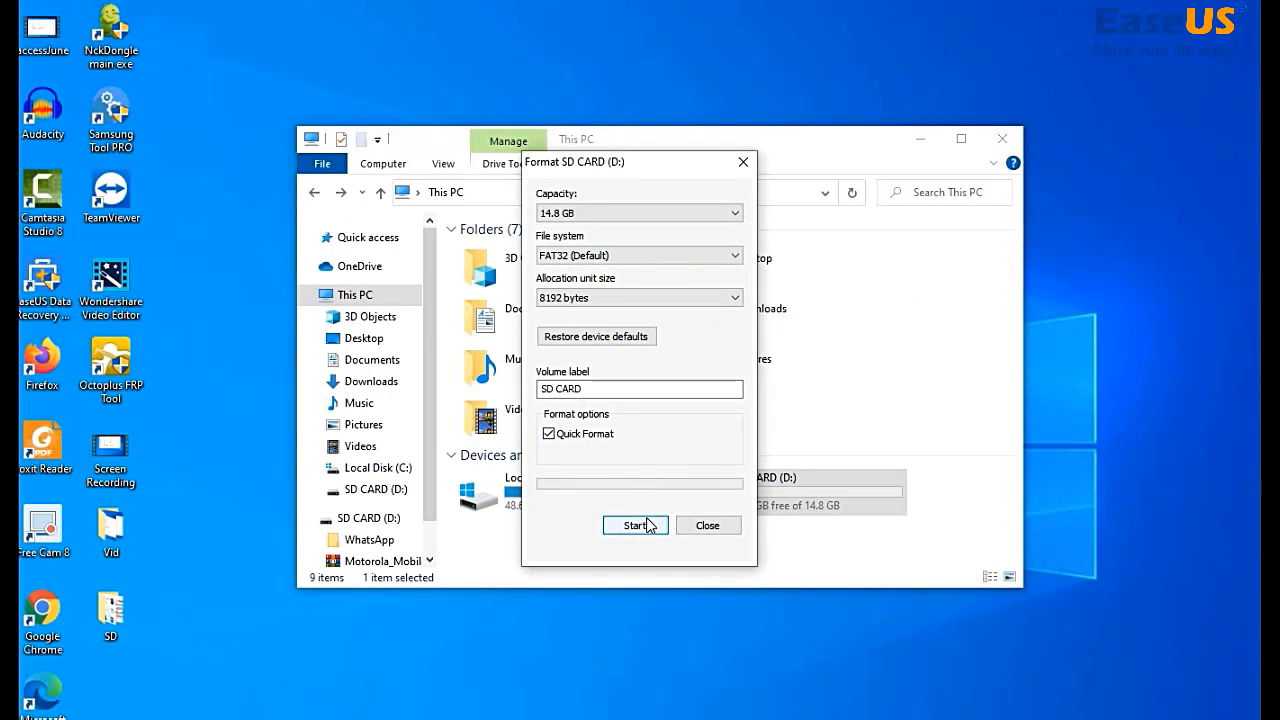
Step: Run a FAT32 quick format on SD CARD (D:) and close the completed format window
click(636, 524)
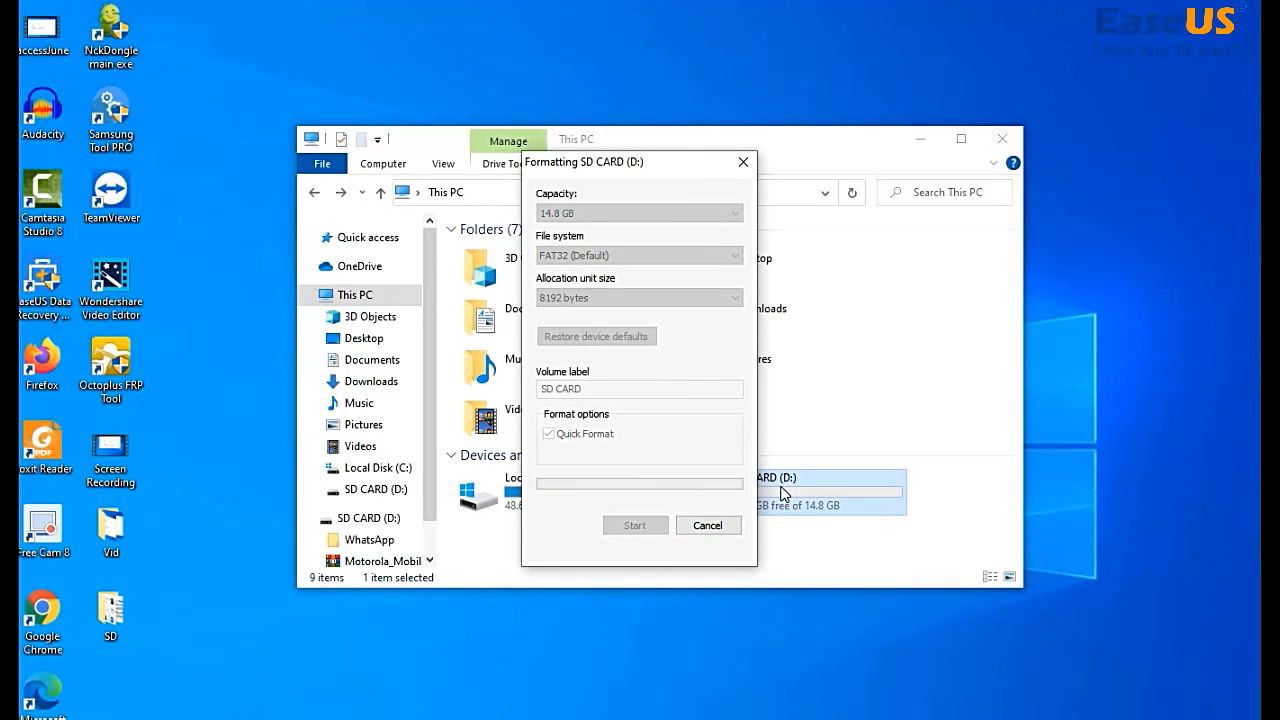
mouse_move(764, 494)
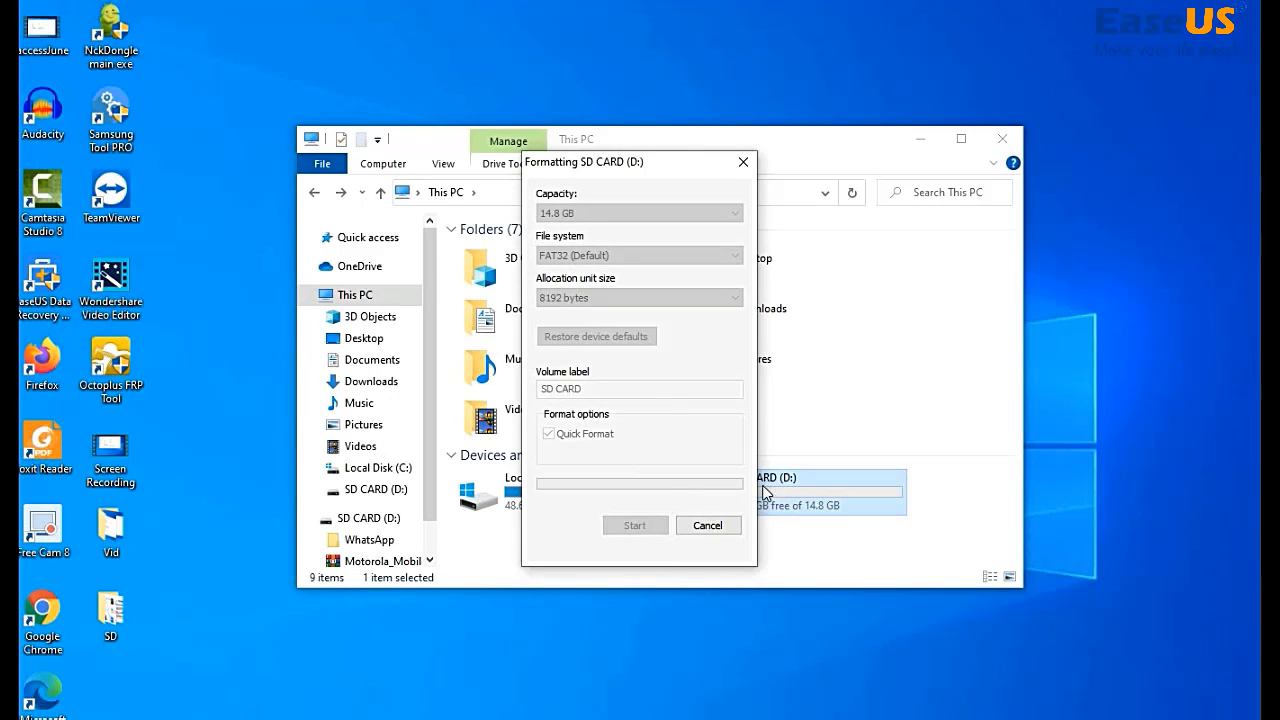
click(636, 524)
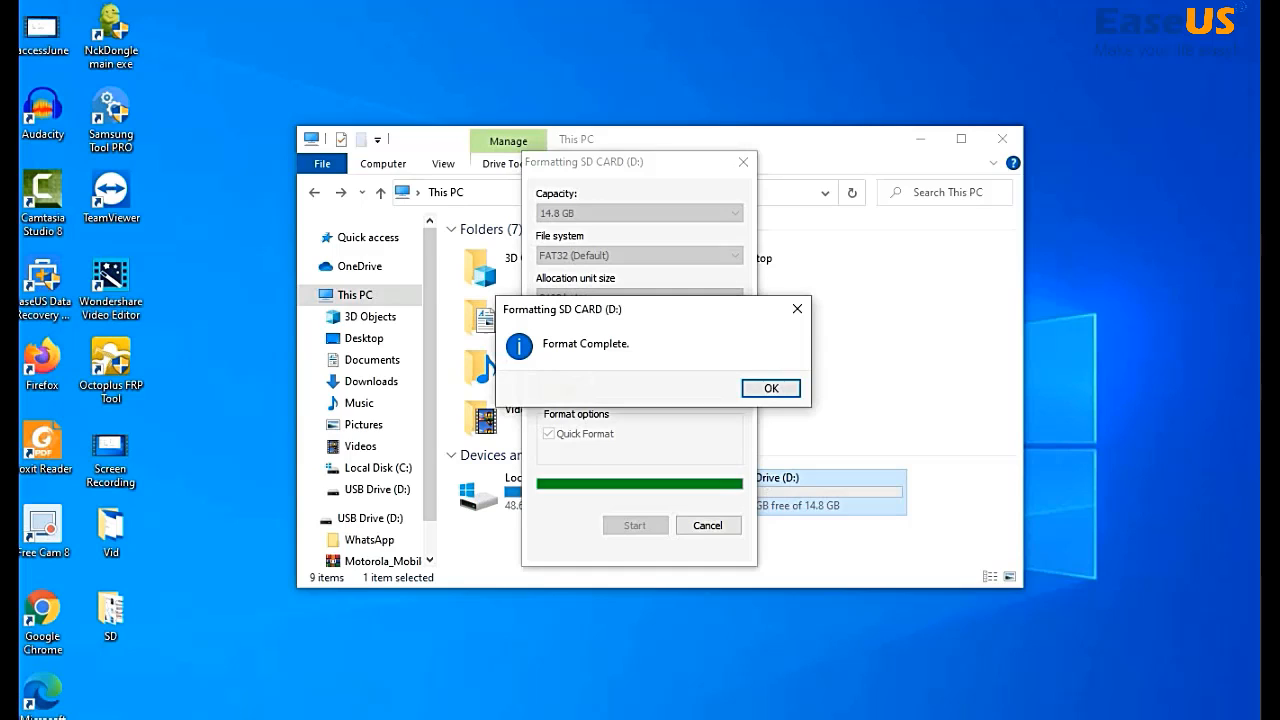
click(770, 388)
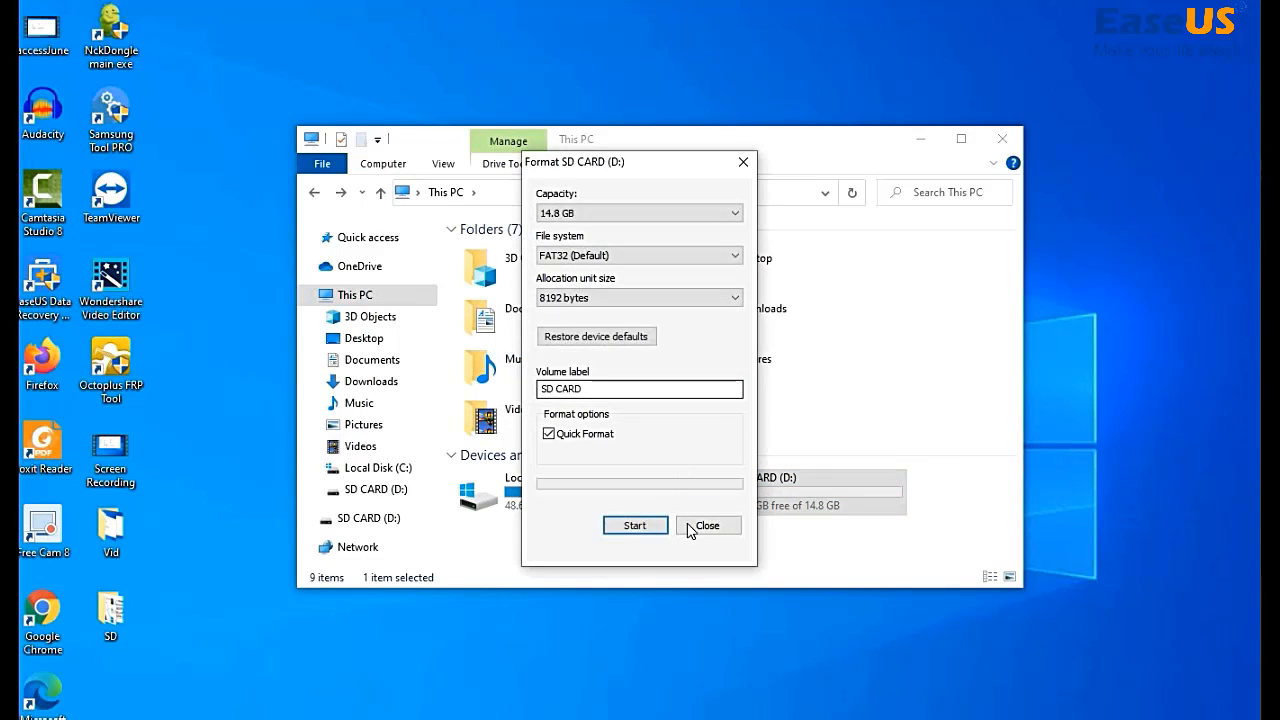
click(708, 524)
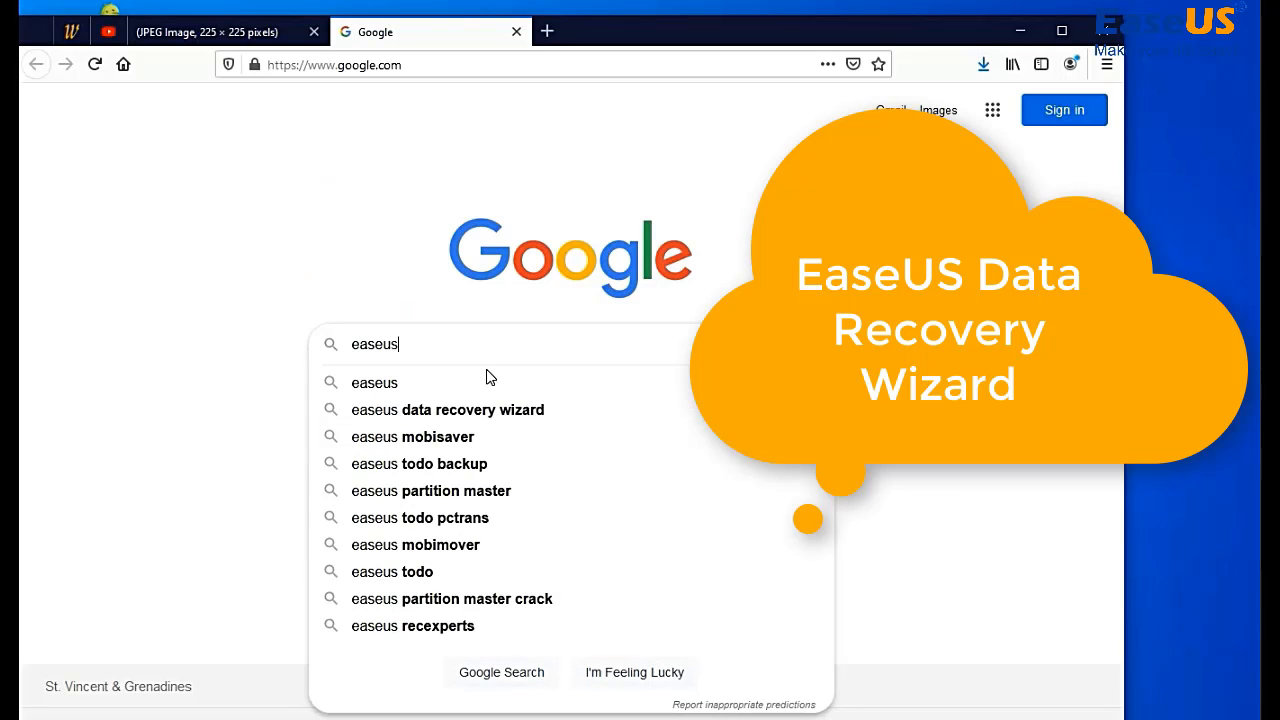
mouse_move(500, 418)
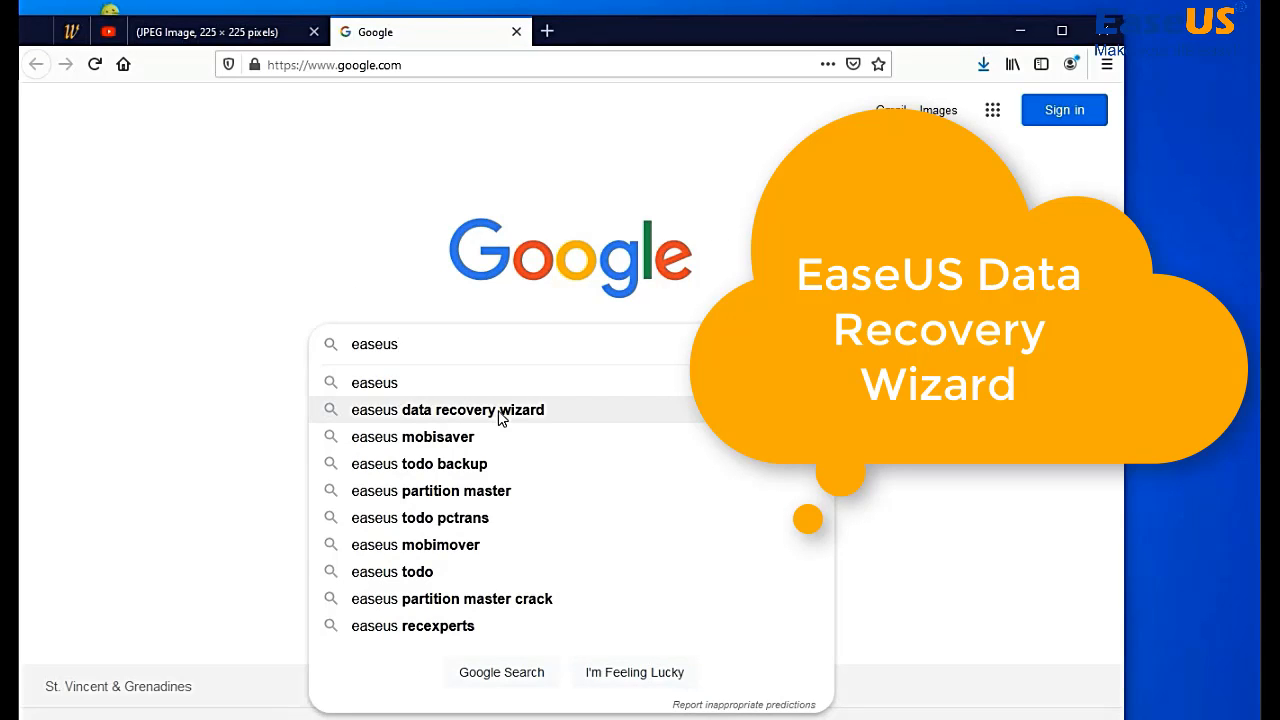
Step: Reach the EaseUS Data Recovery Wizard page from Google and start the Free Download
click(448, 408)
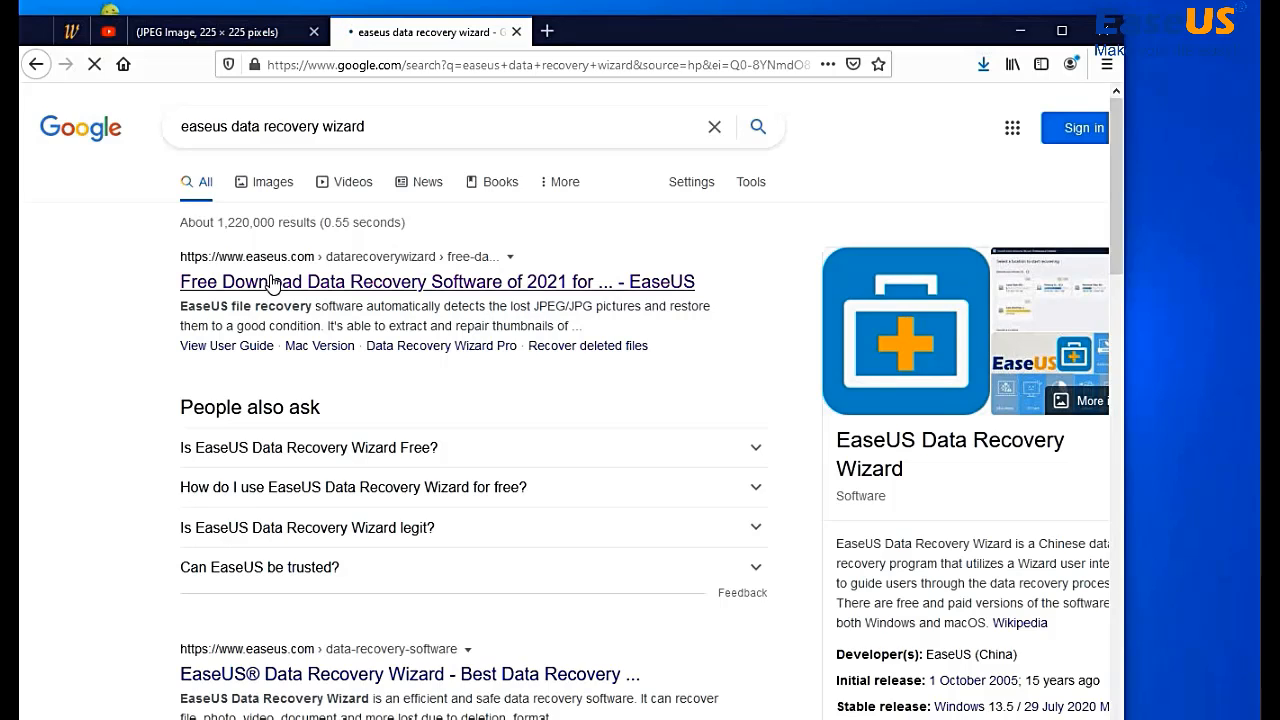
click(436, 282)
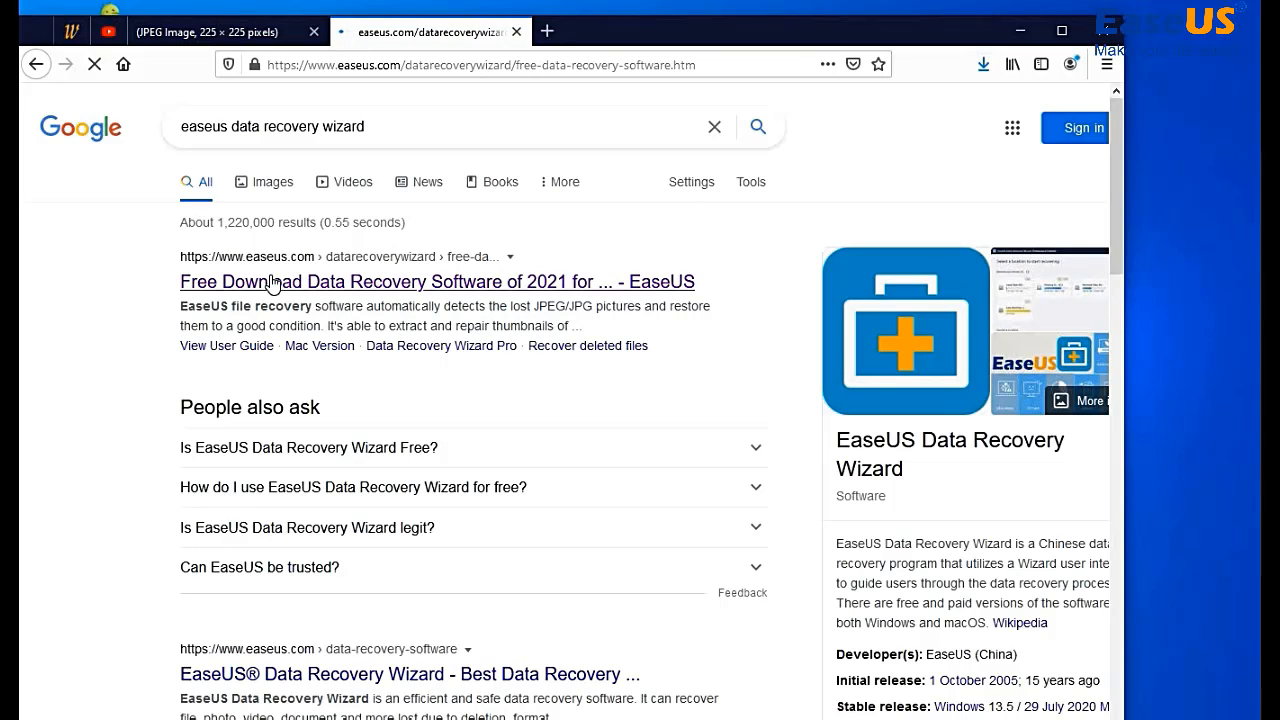
click(400, 280)
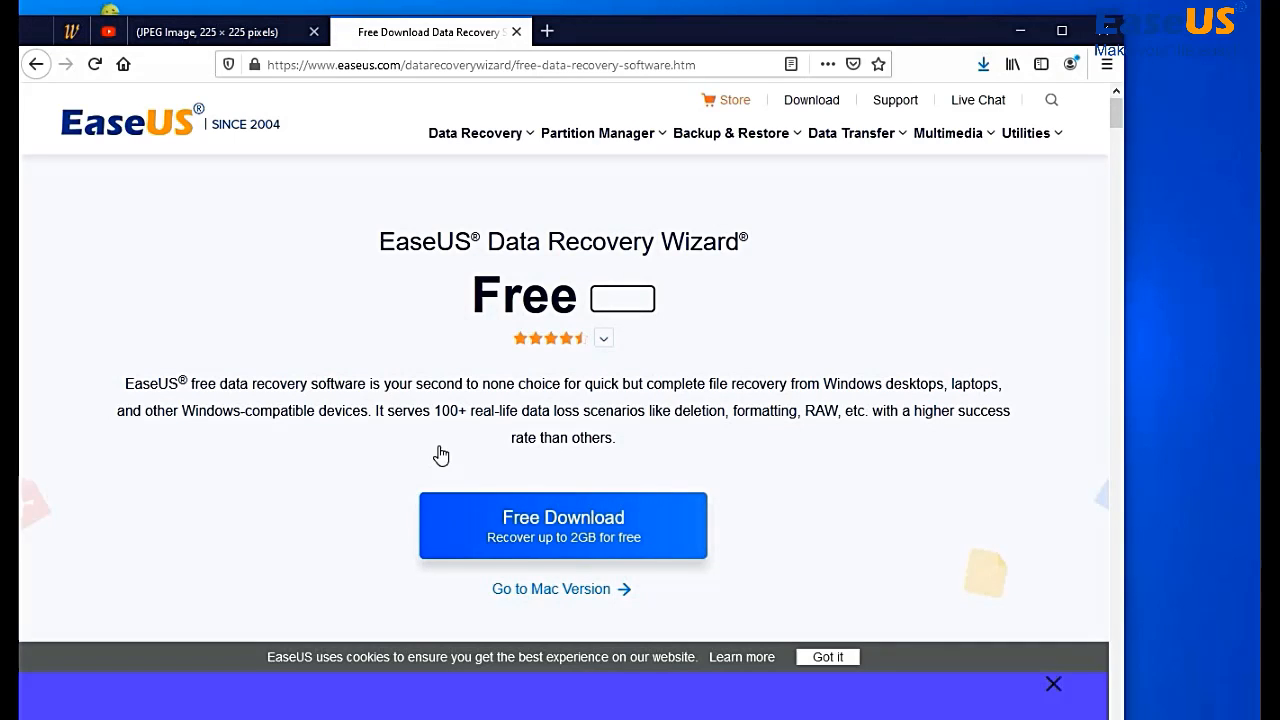
click(564, 524)
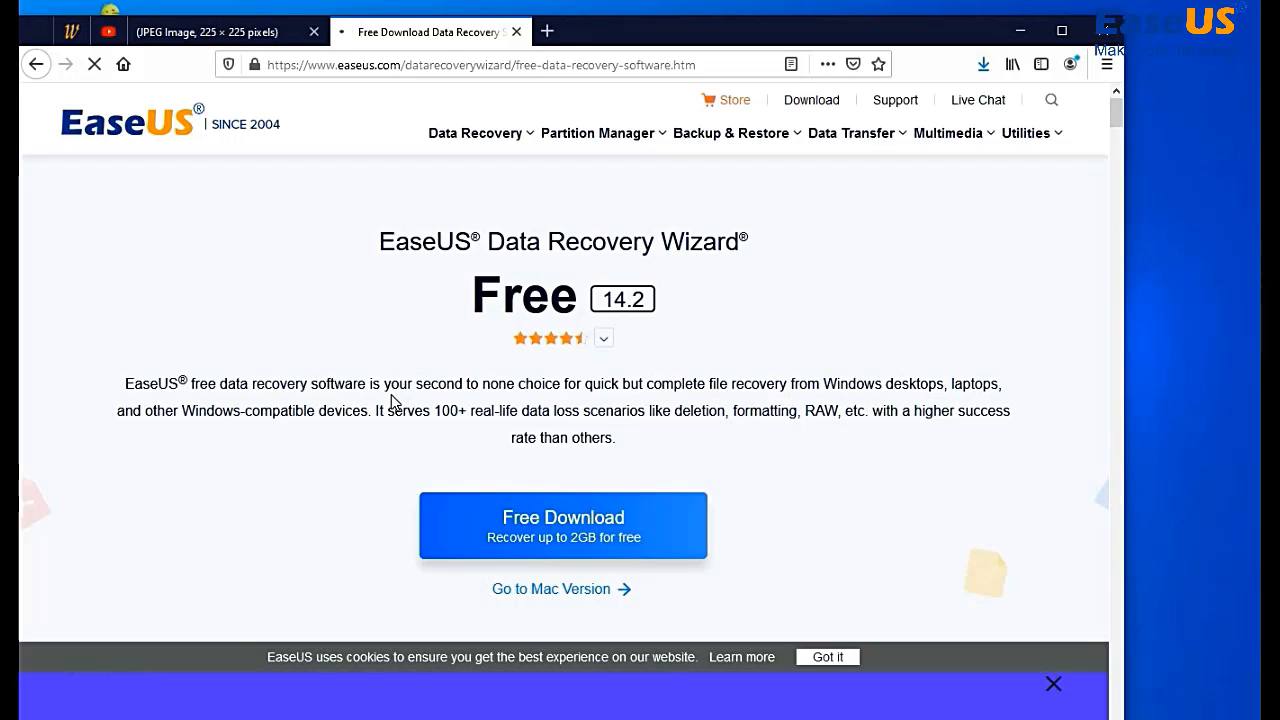
click(564, 524)
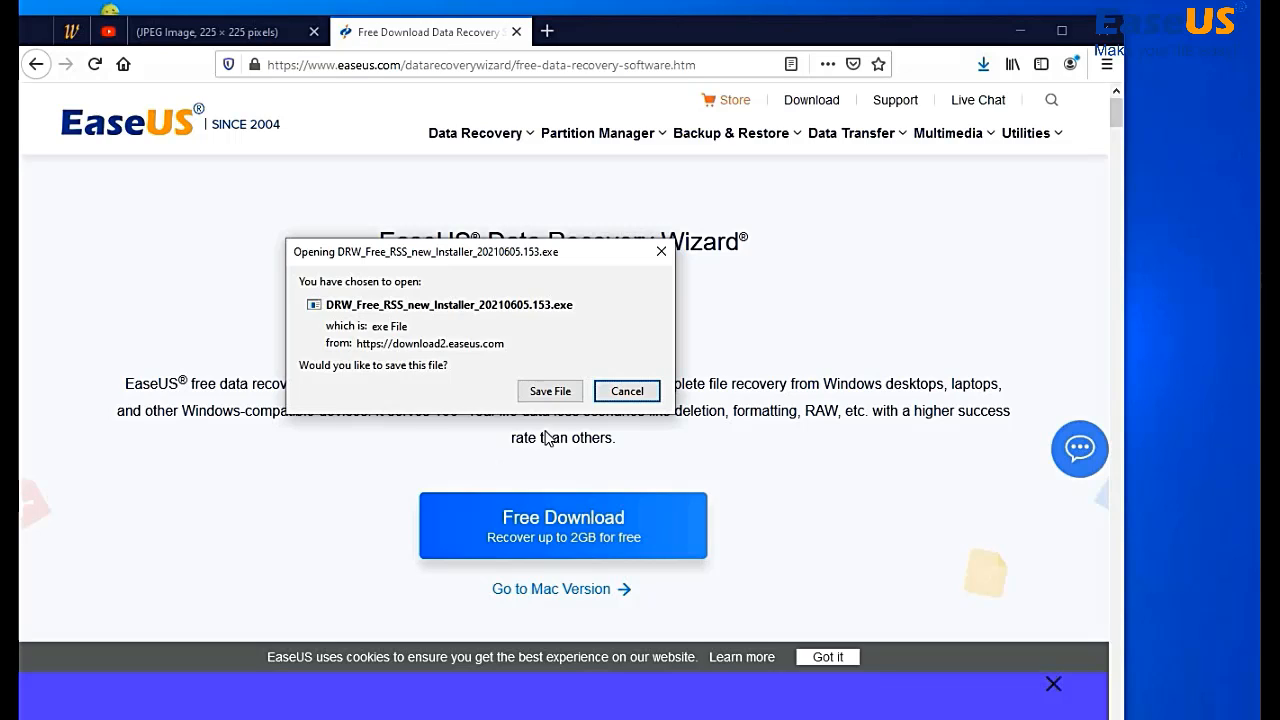
Step: Save the EaseUS Data Recovery Wizard installer file from the Firefox download prompt
click(626, 390)
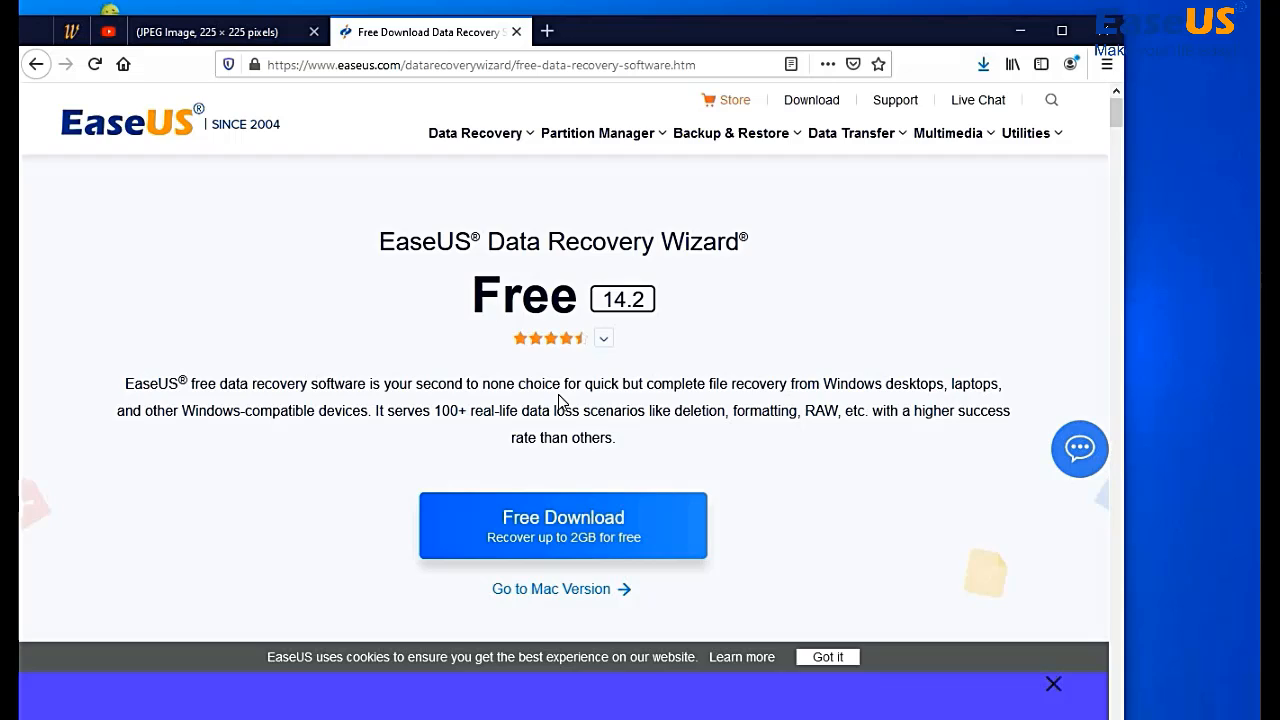
Step: Launch the downloaded EaseUS Data Recovery Wizard installer
click(562, 524)
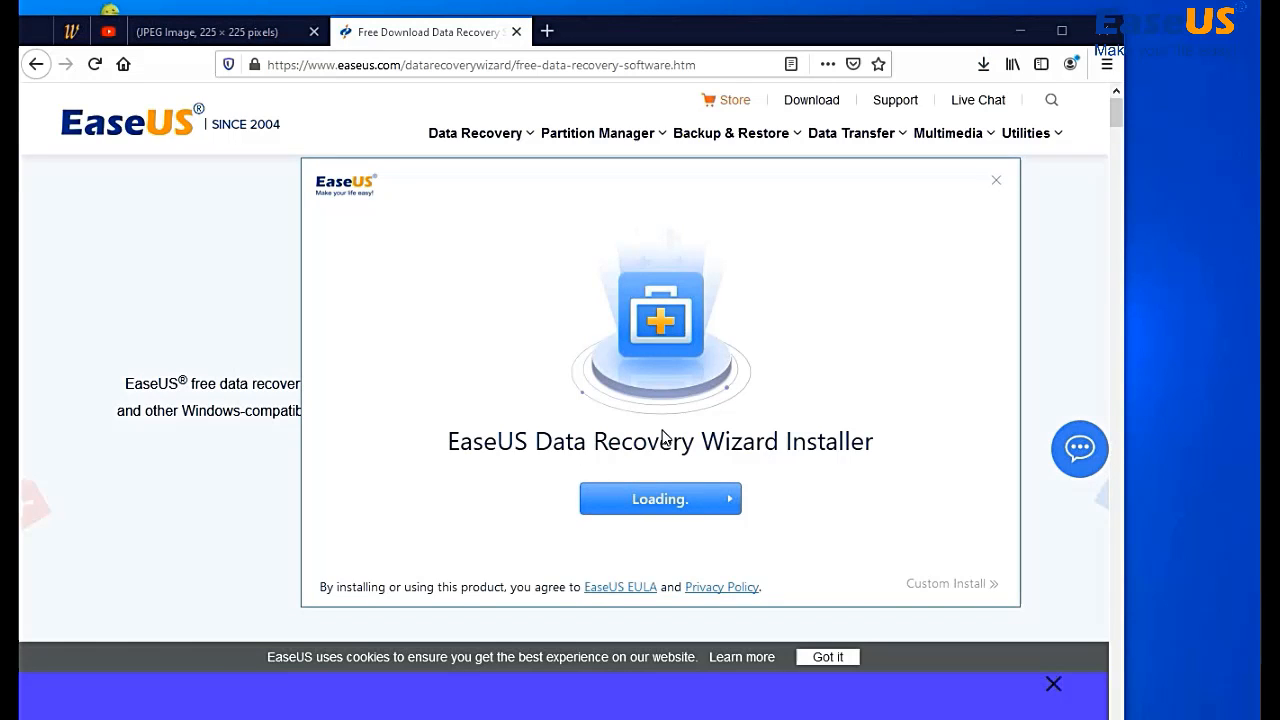
mouse_move(700, 468)
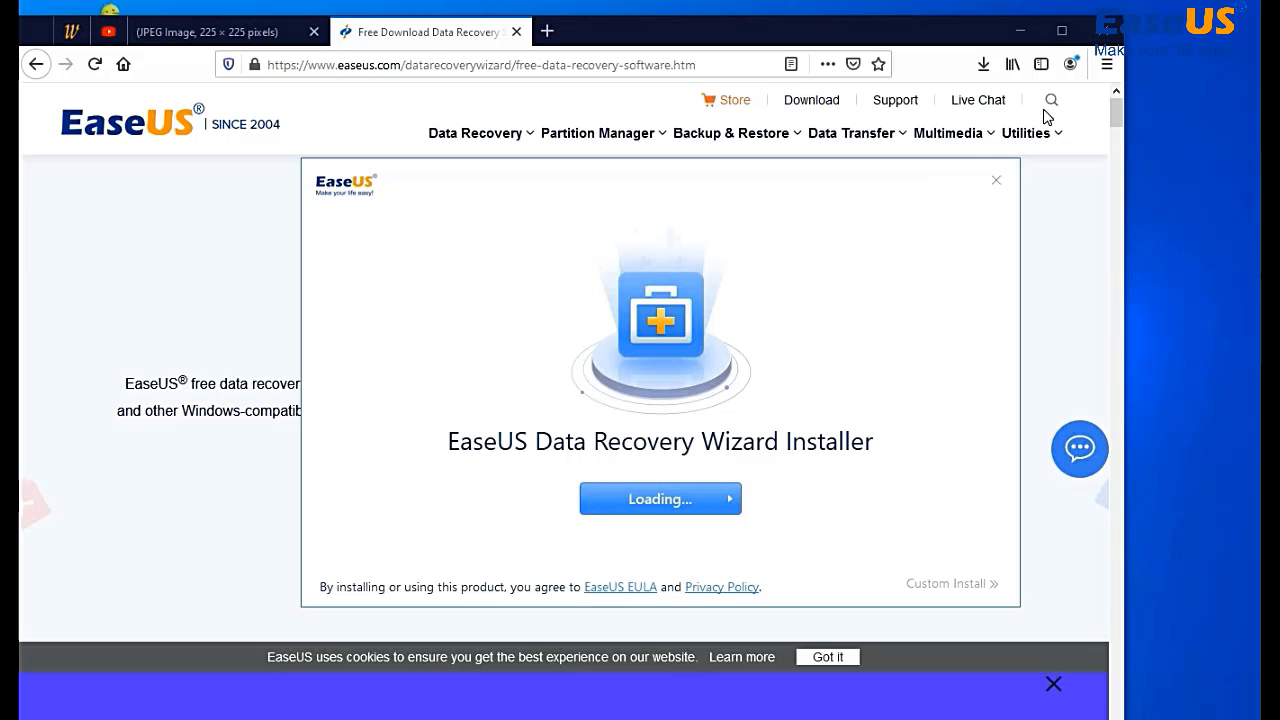
mouse_move(260, 628)
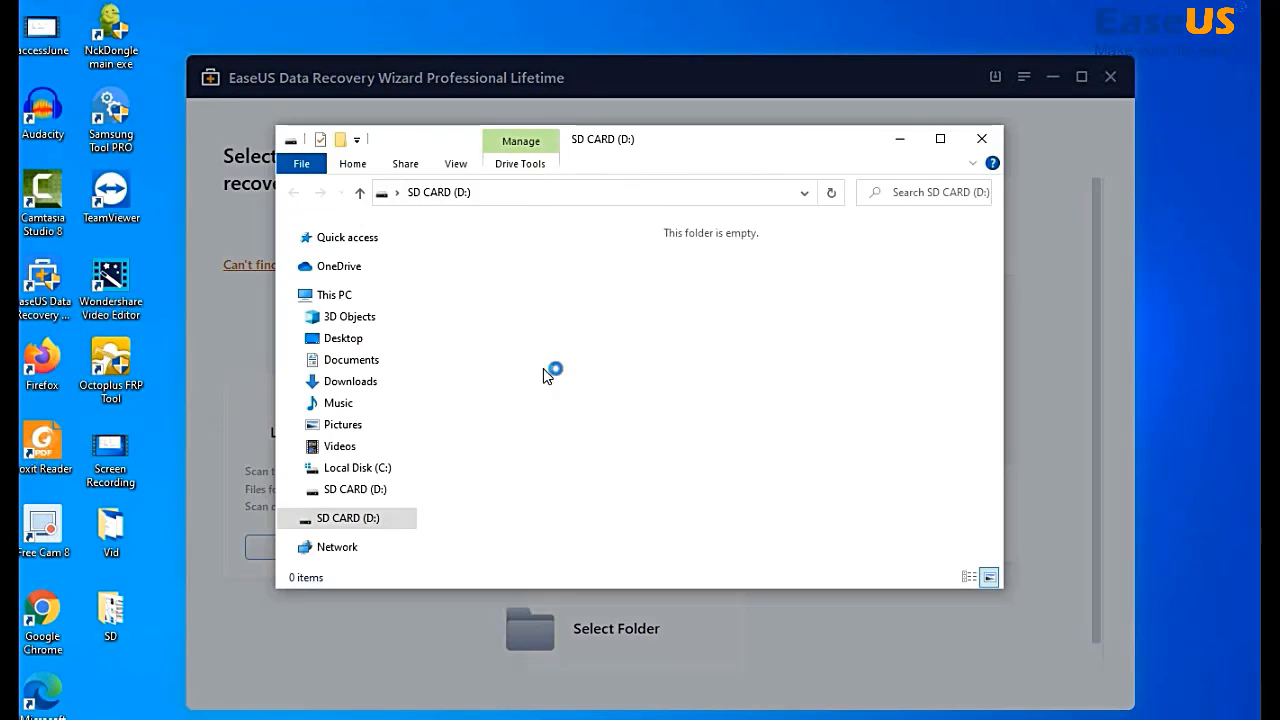
mouse_move(980, 140)
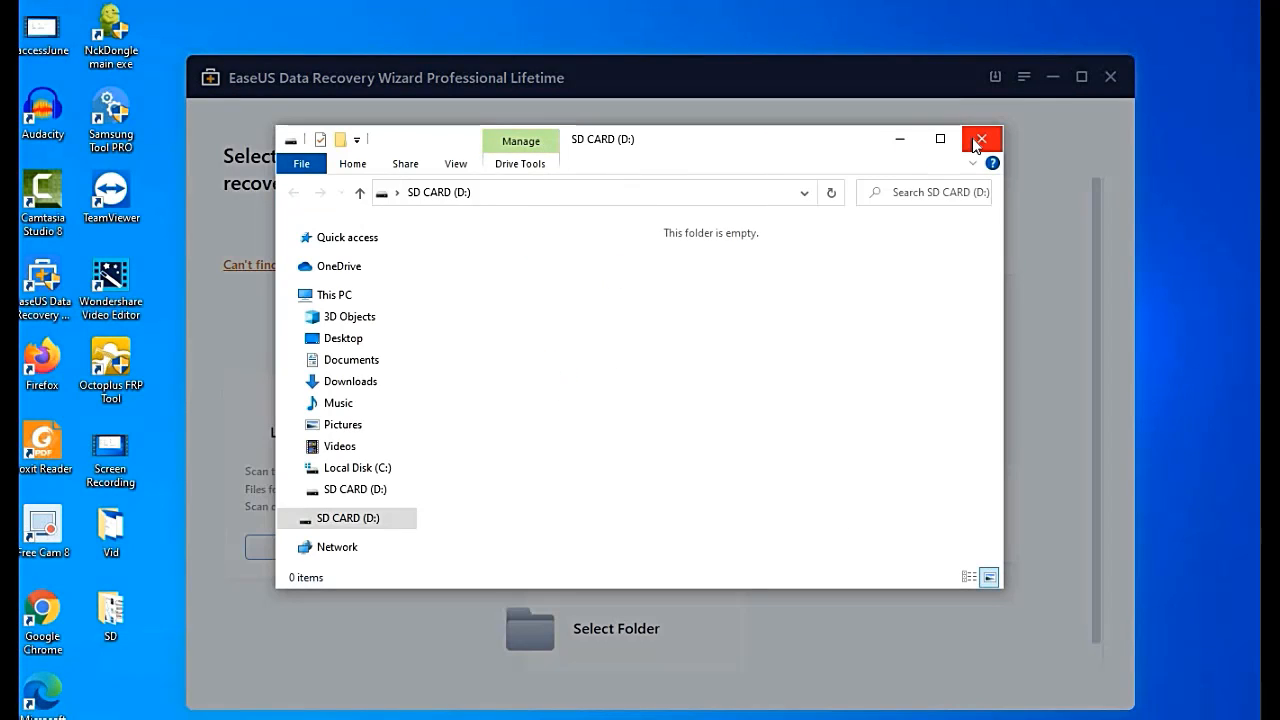
Step: Close the empty SD card folder and start scanning SD CARD (D:) for lost files
click(980, 140)
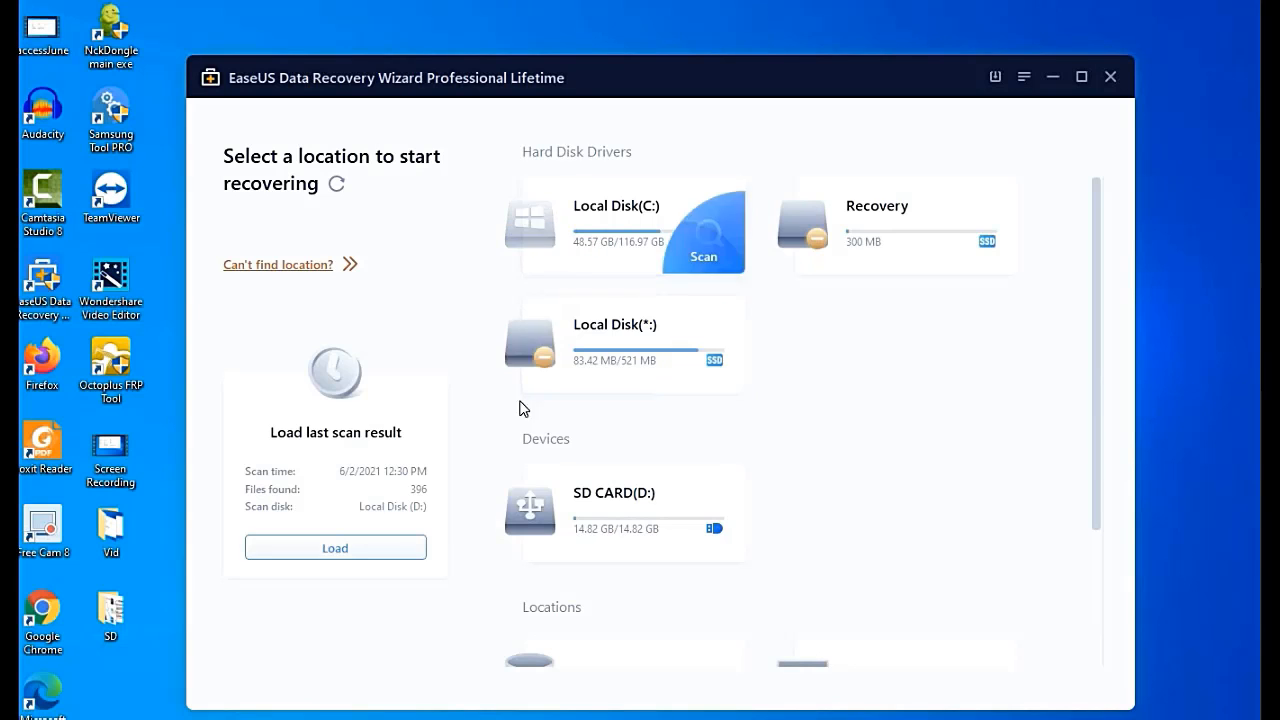
mouse_move(590, 510)
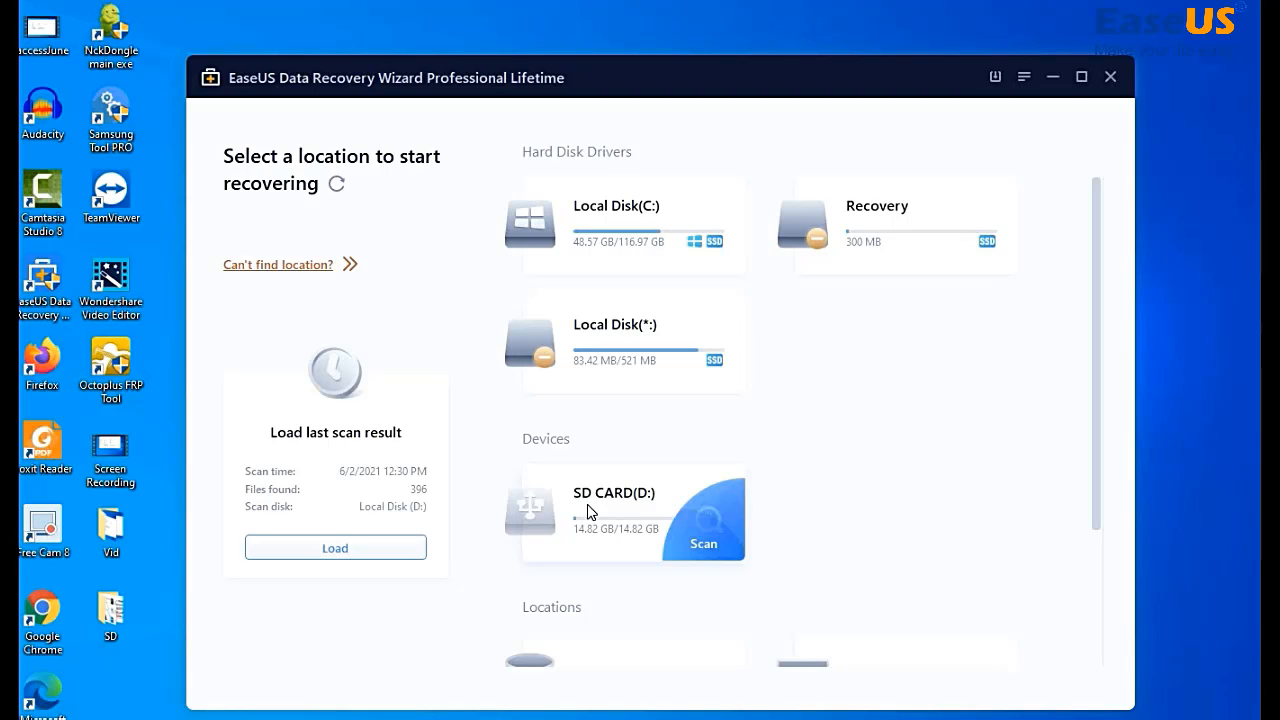
mouse_move(590, 512)
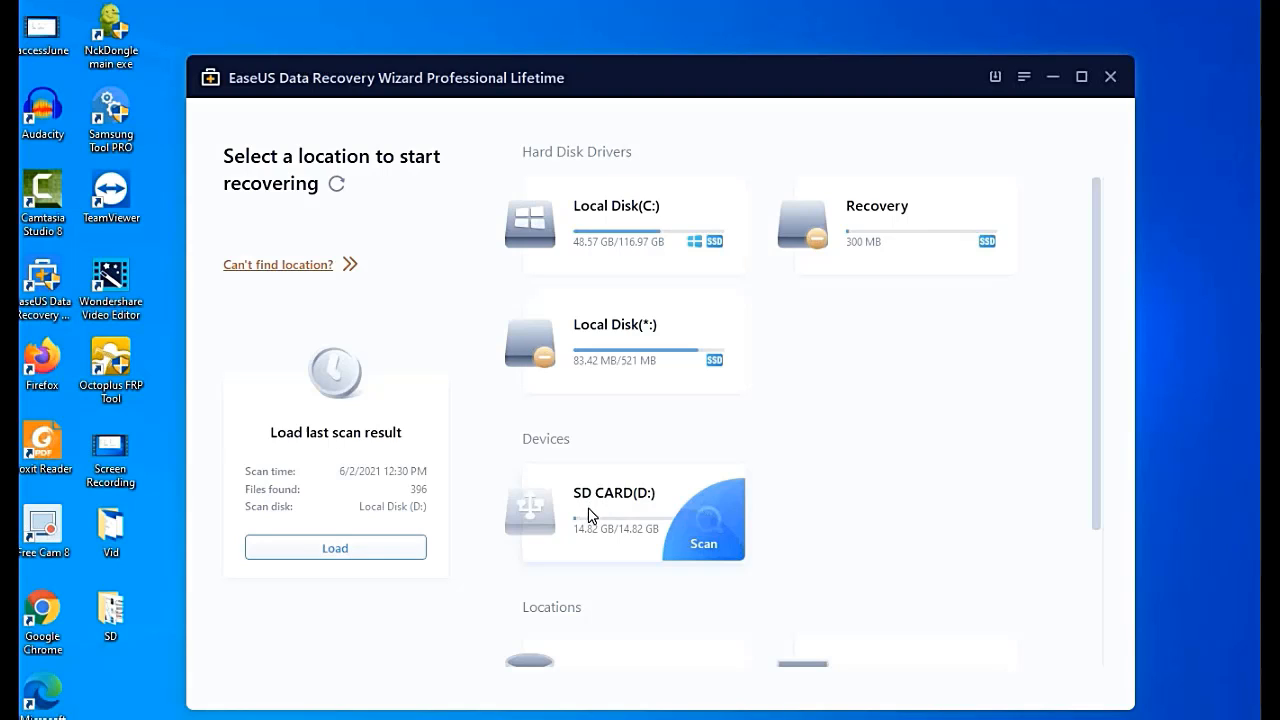
mouse_move(730, 540)
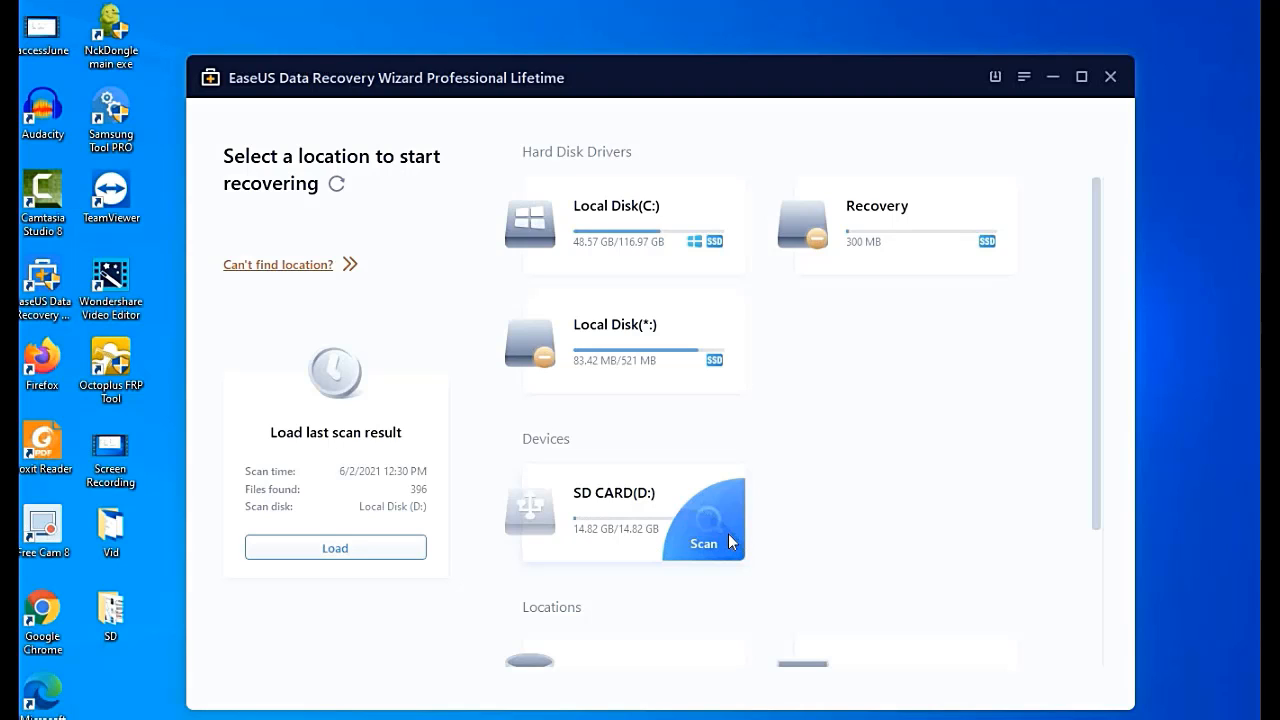
click(704, 544)
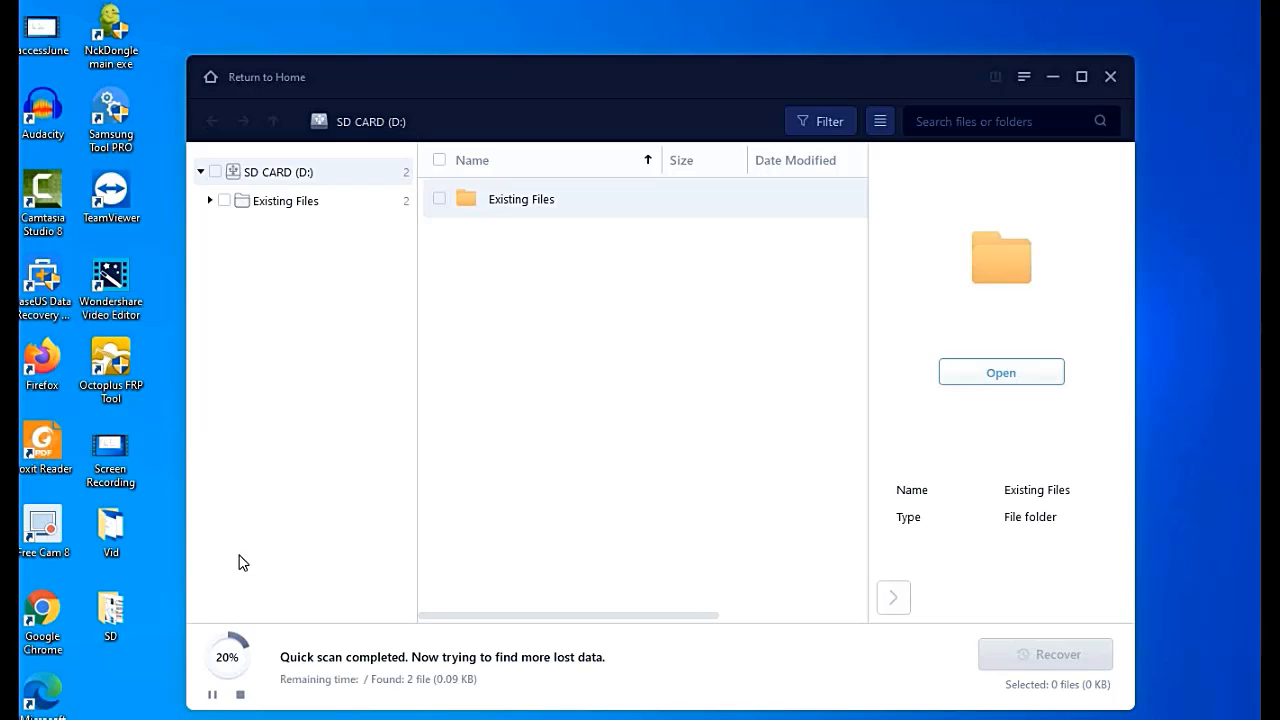
mouse_move(162, 676)
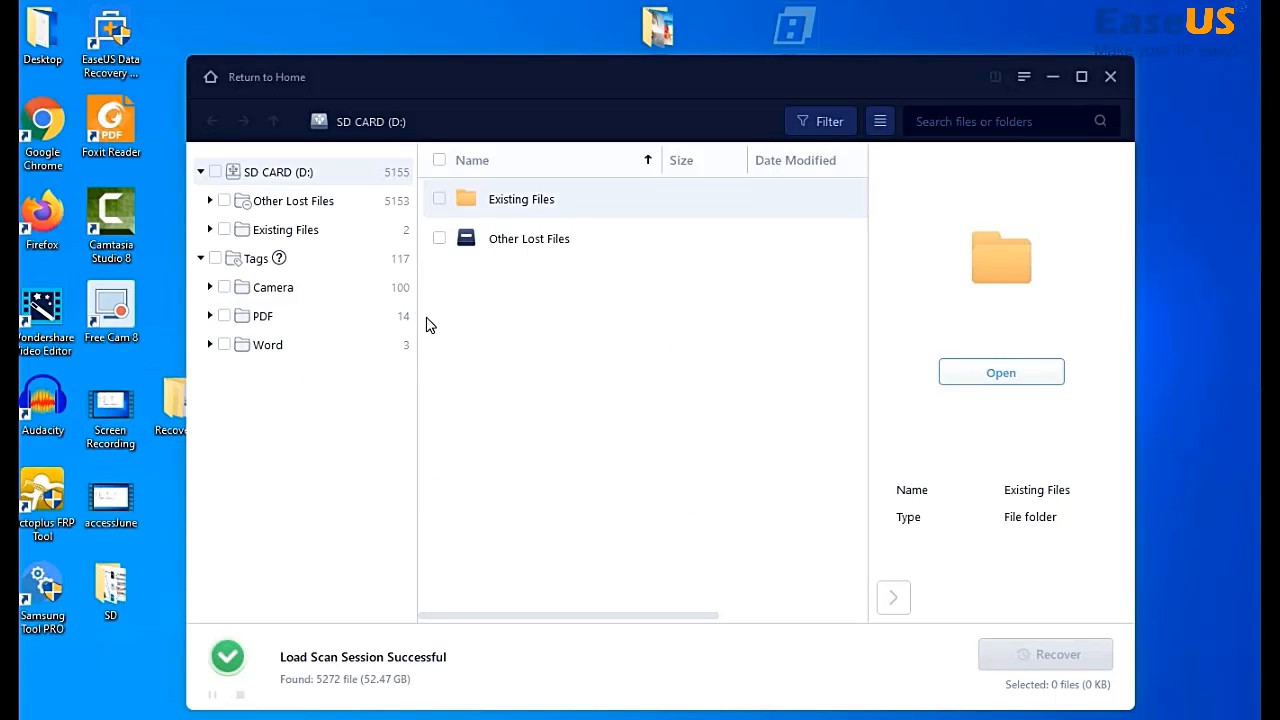
mouse_move(430, 308)
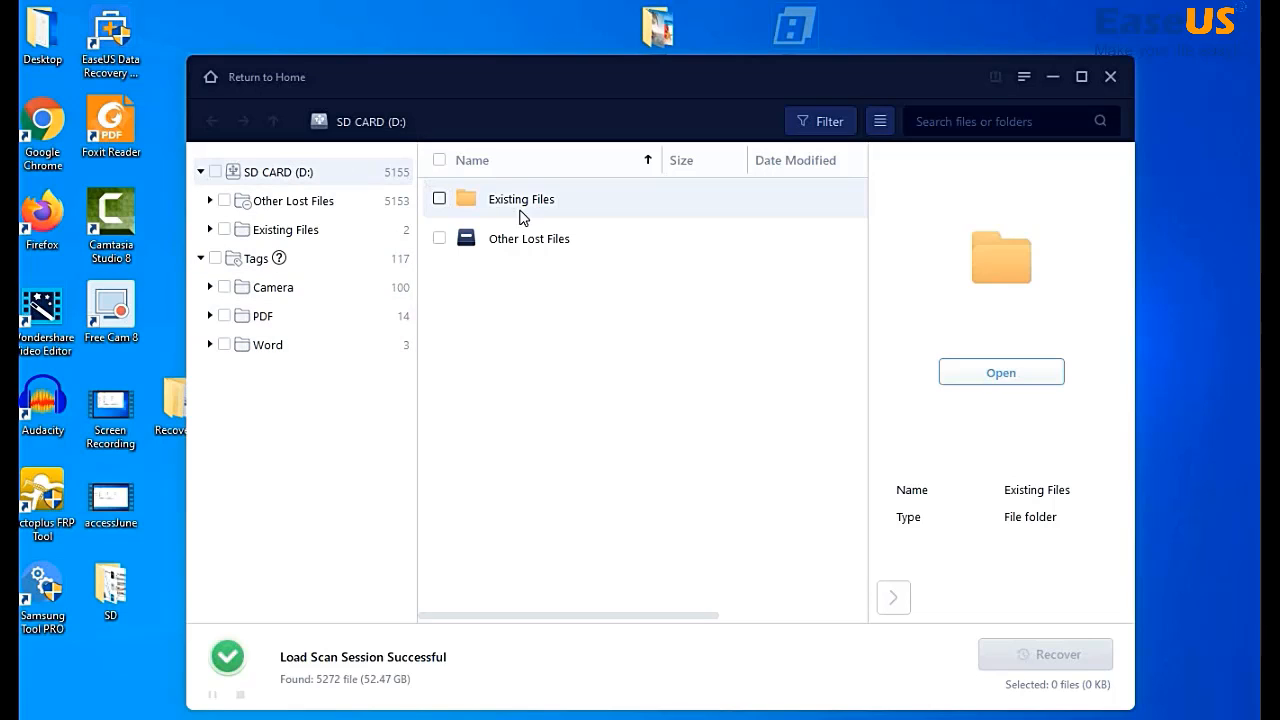
mouse_move(516, 224)
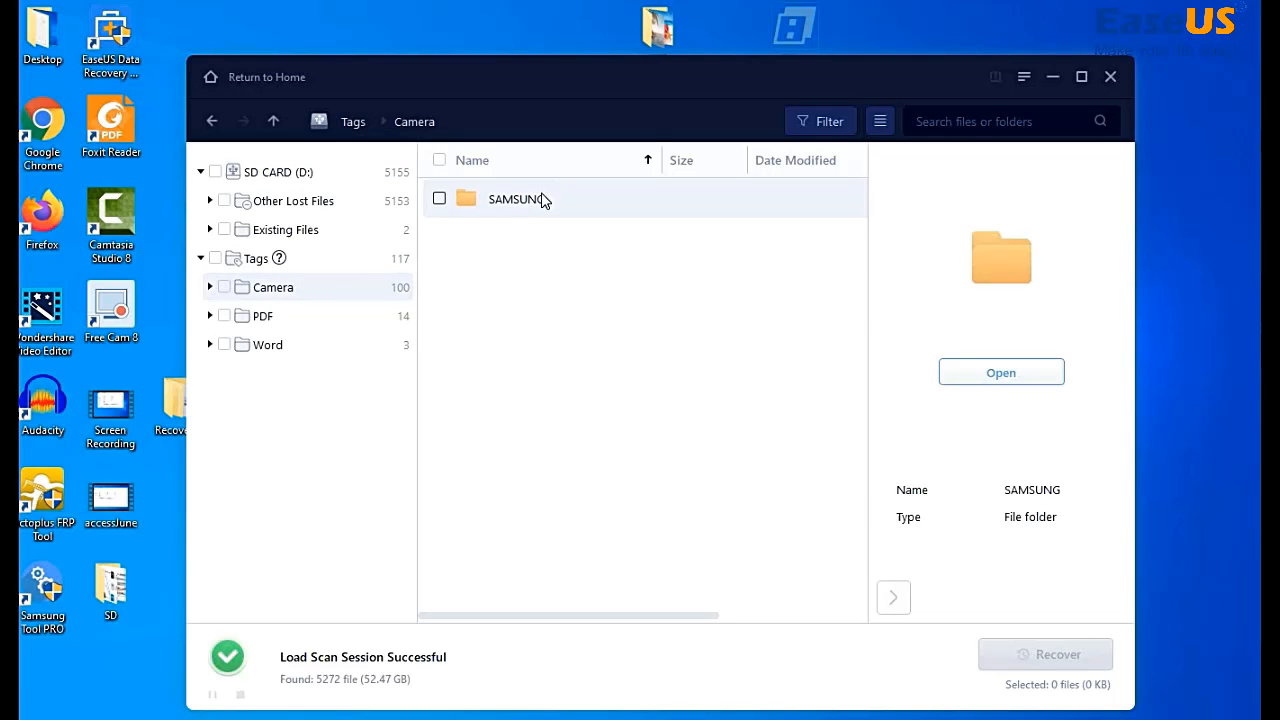
mouse_move(530, 198)
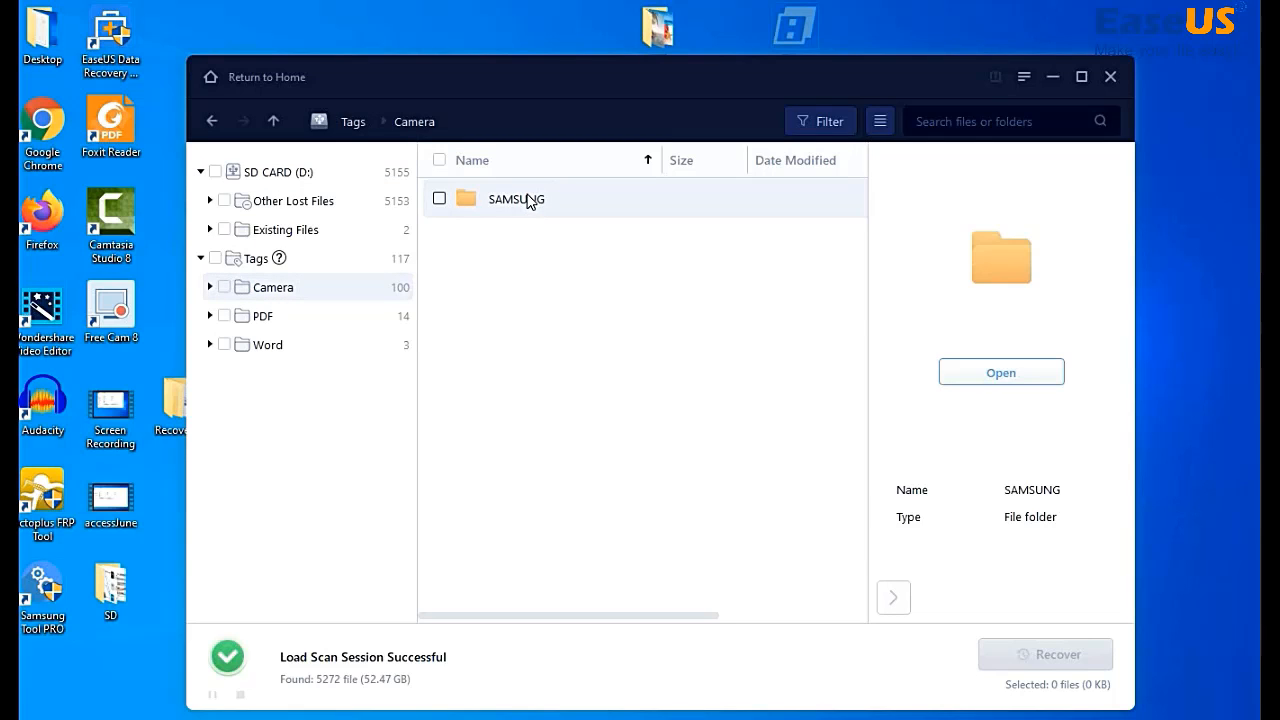
Step: Expand the SAMSUNG folder under the Camera tag in the scan results
double_click(516, 198)
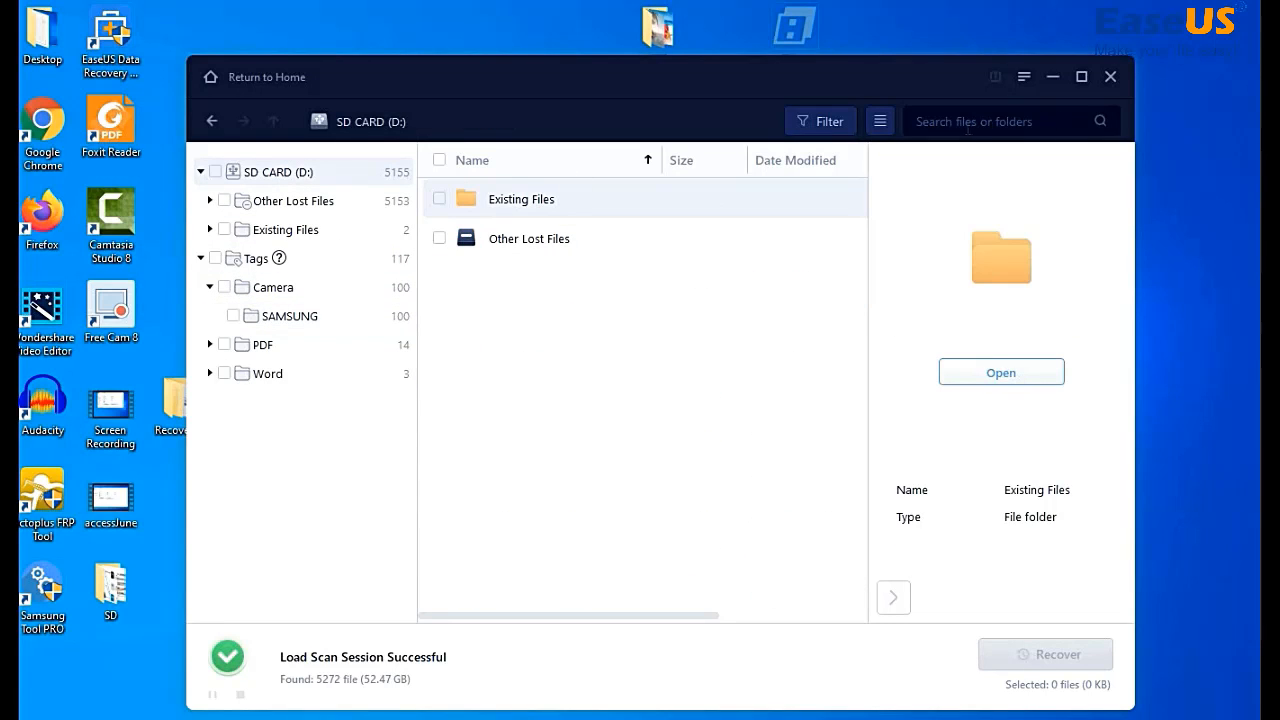
click(1010, 122)
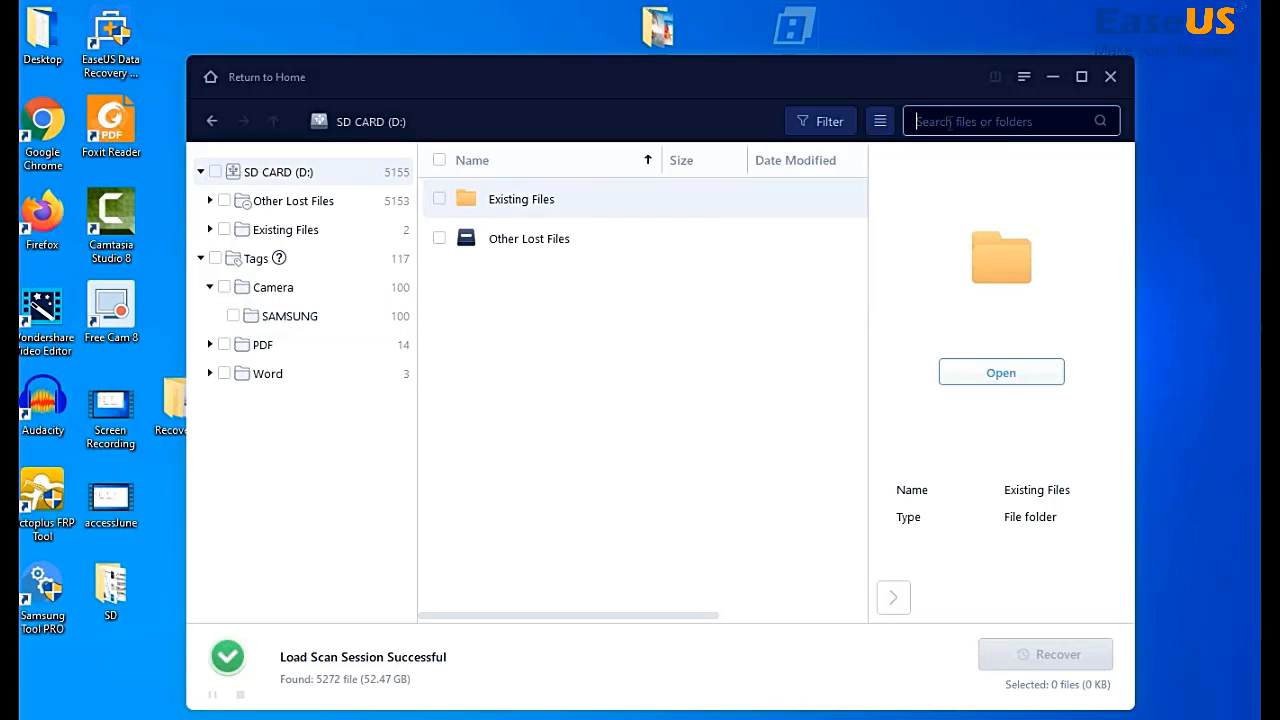
Step: Search the found files for 'pic' (2,921 matches) and preview SM-S102DL96.JPG
click(1000, 122)
text(pic)
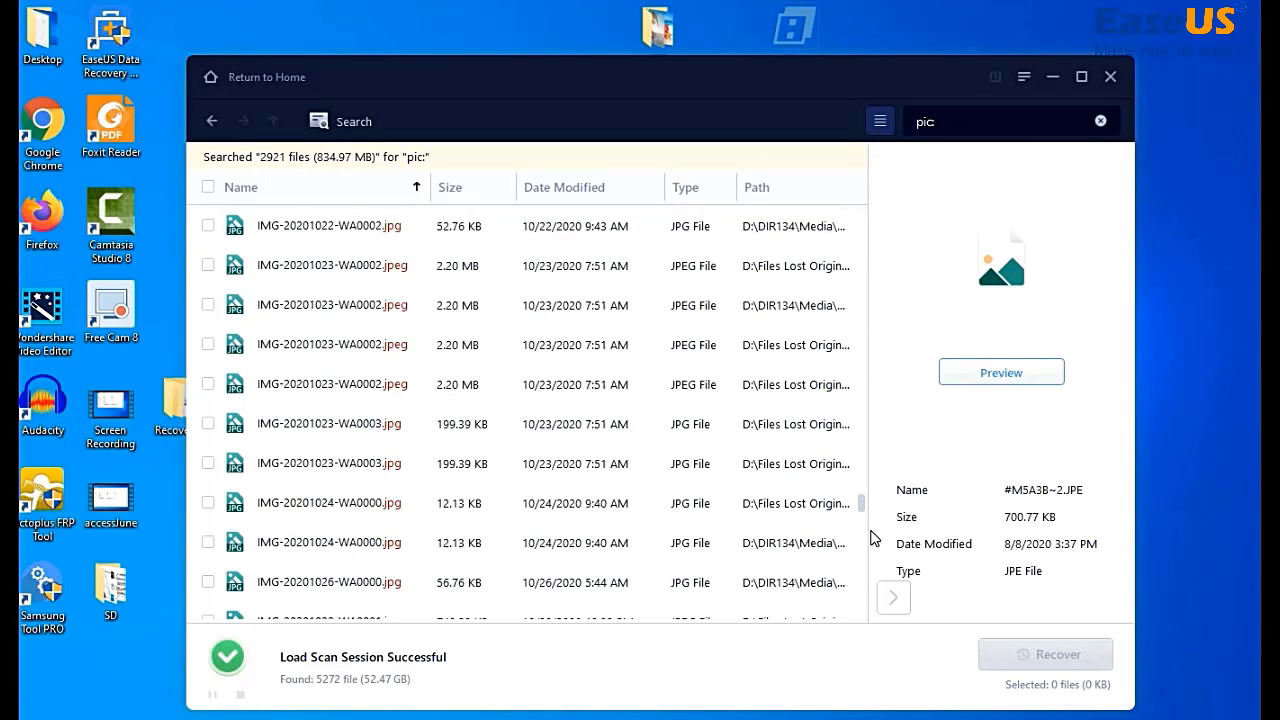
scroll(down, 3)
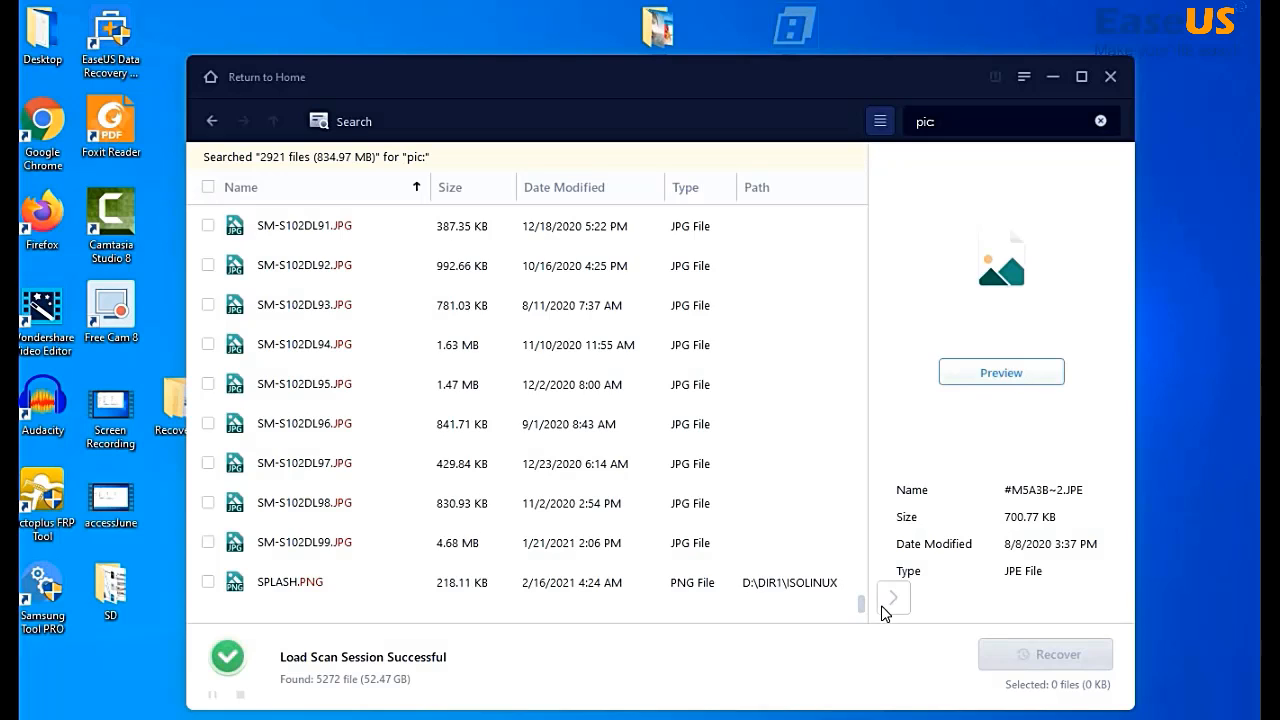
click(1000, 372)
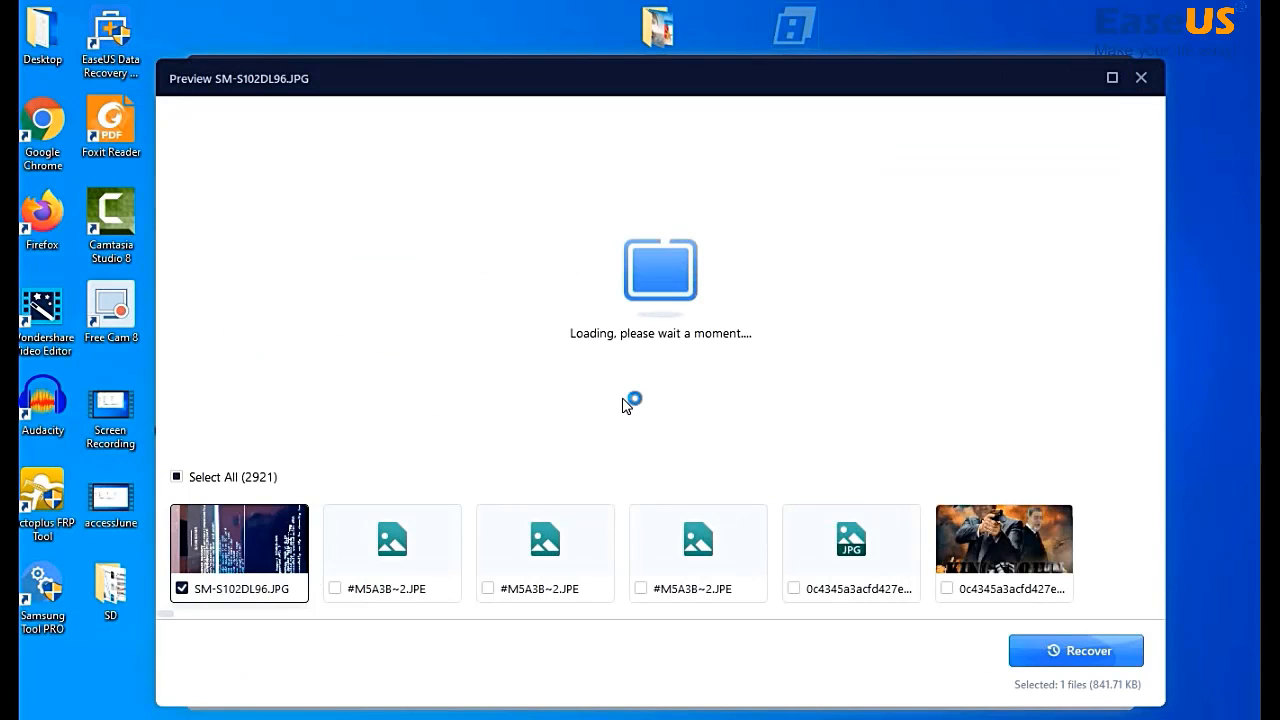
mouse_move(432, 322)
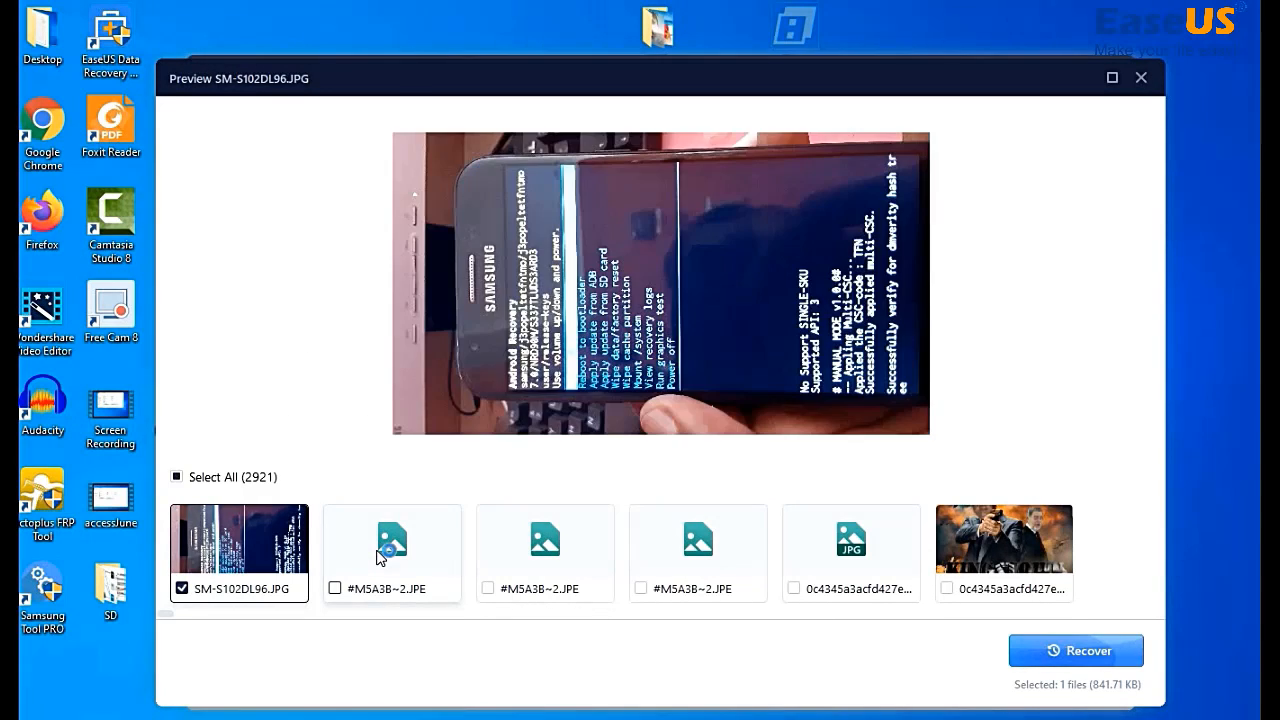
Step: View another recovered photo in the preview, then close the preview window
click(1004, 540)
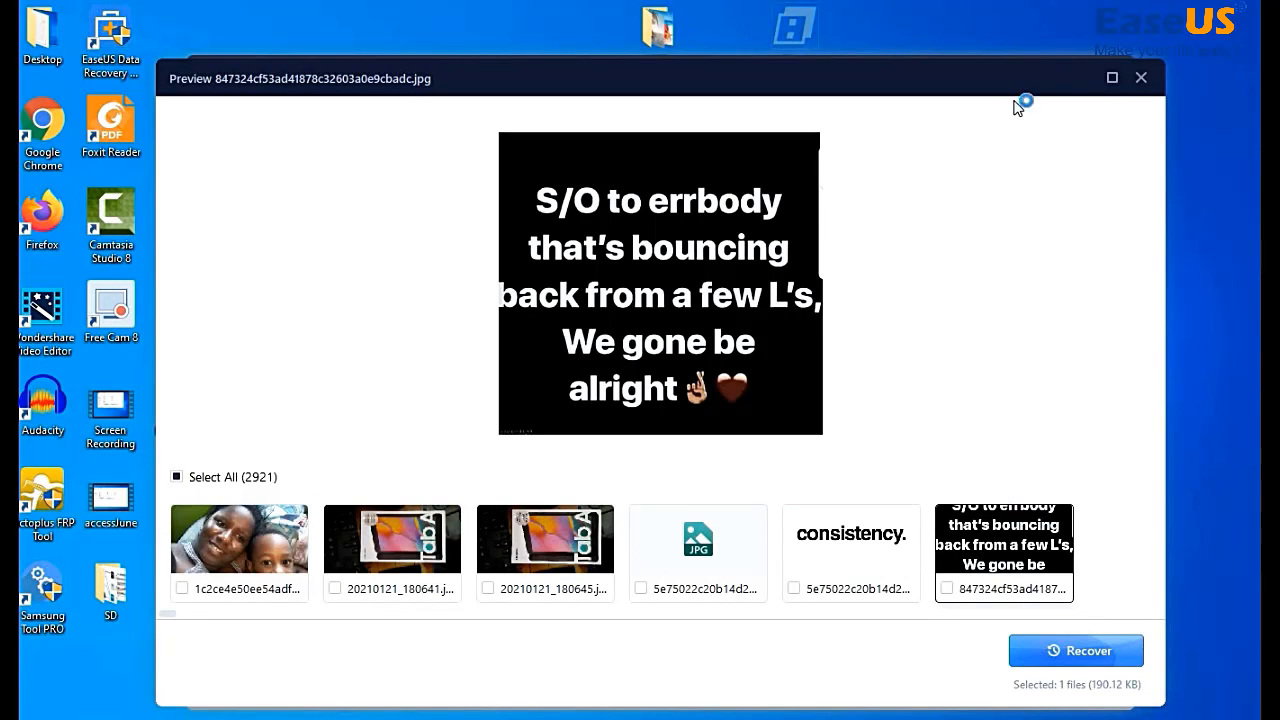
click(1140, 78)
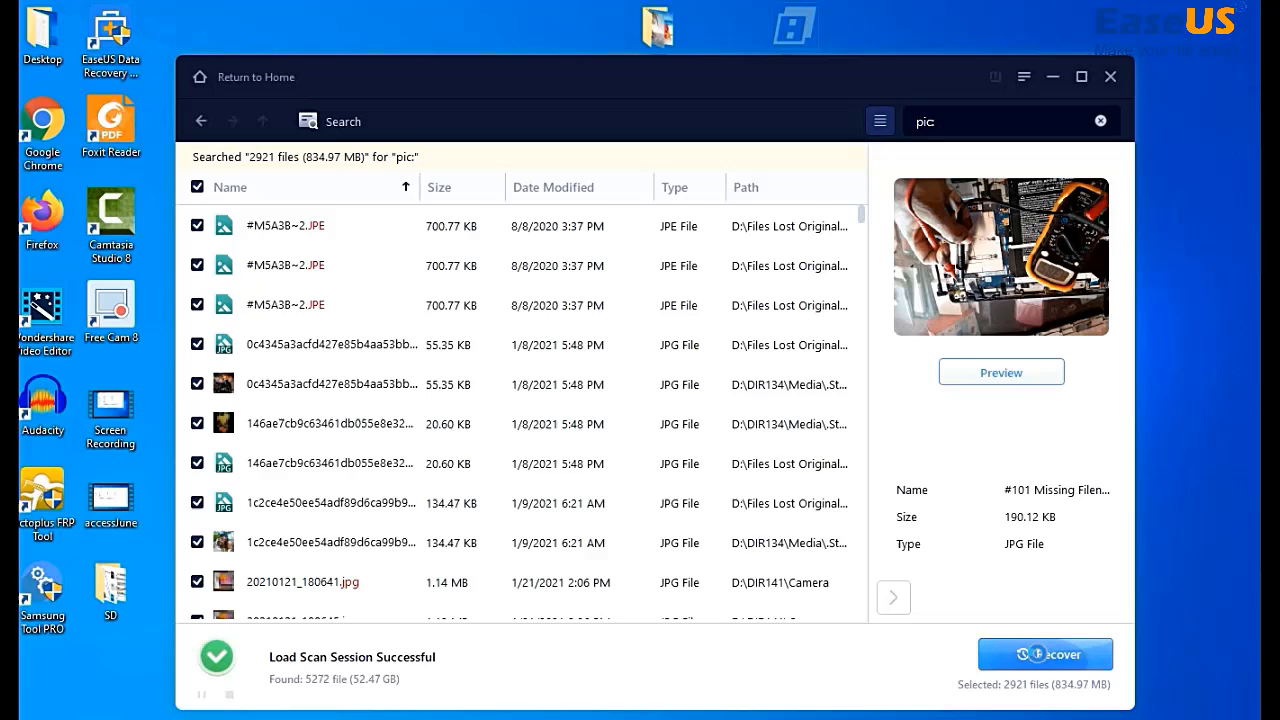
Step: Recover the 2,921 selected files with the Desktop as the destination folder
click(1044, 654)
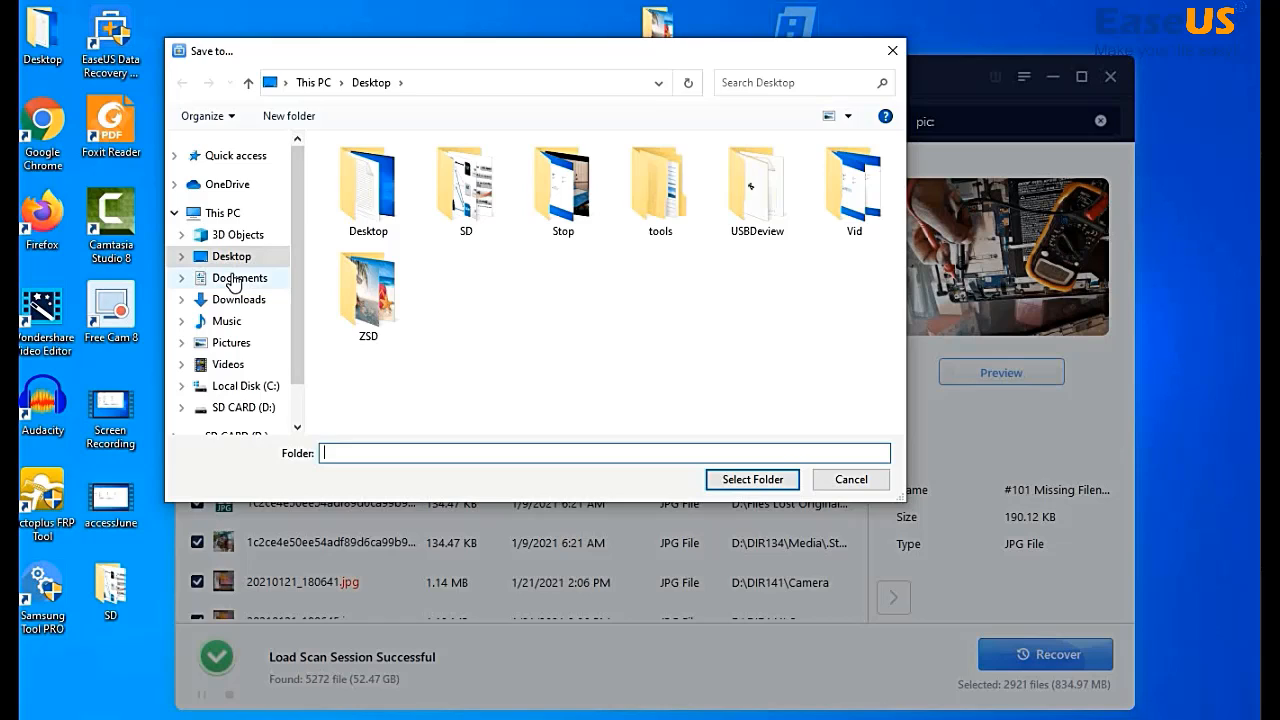
mouse_move(296, 324)
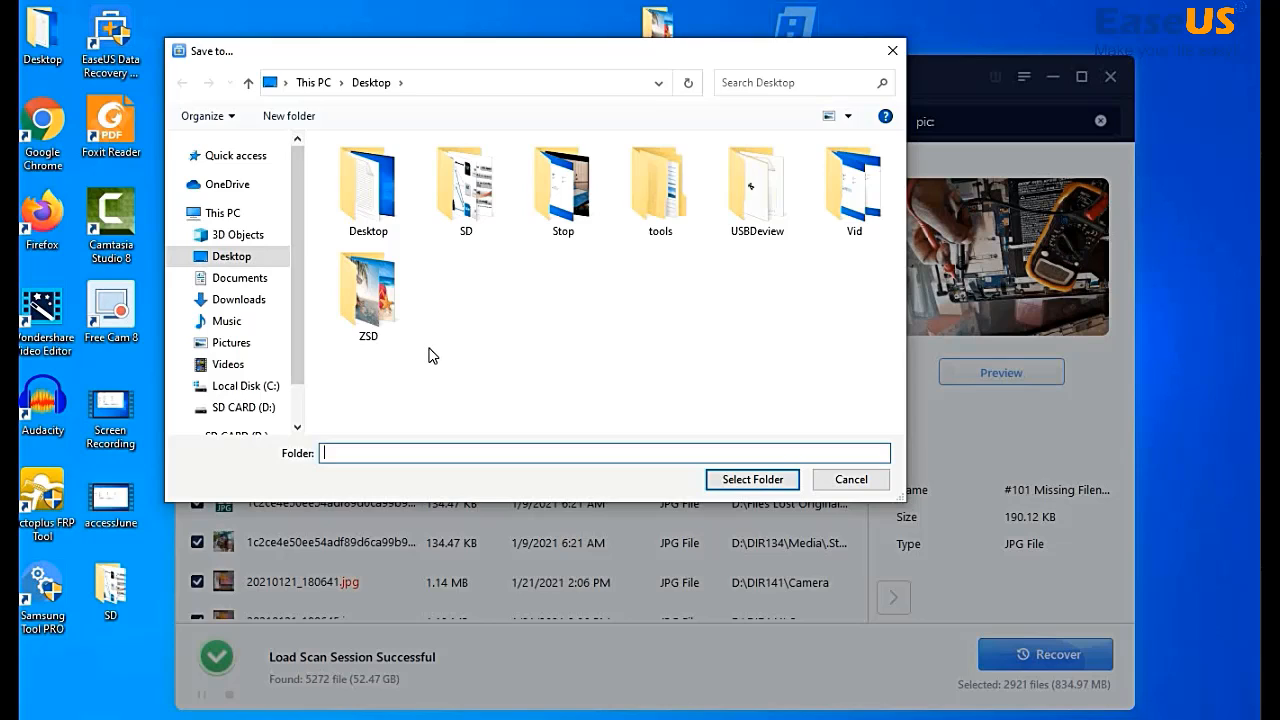
mouse_move(458, 362)
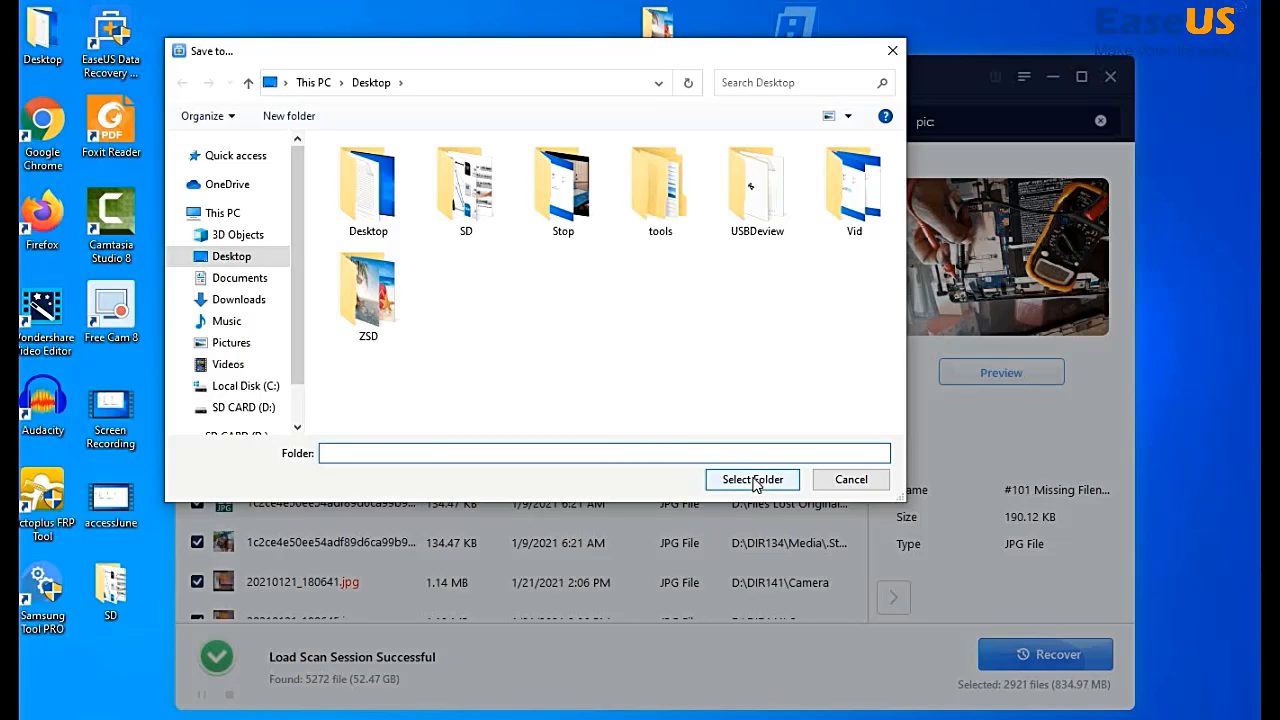
click(752, 480)
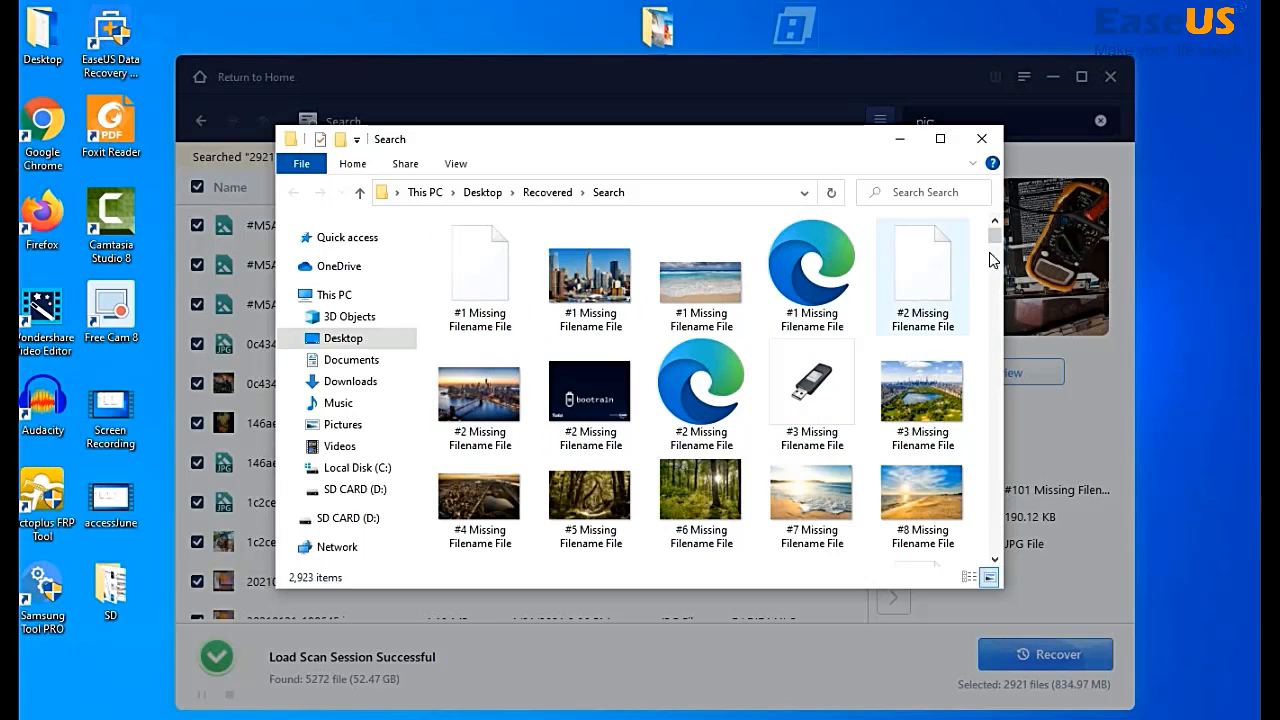
Step: Browse the recovered thumbnails in Desktop > Recovered > Search, then close the Explorer window
scroll(down, 3)
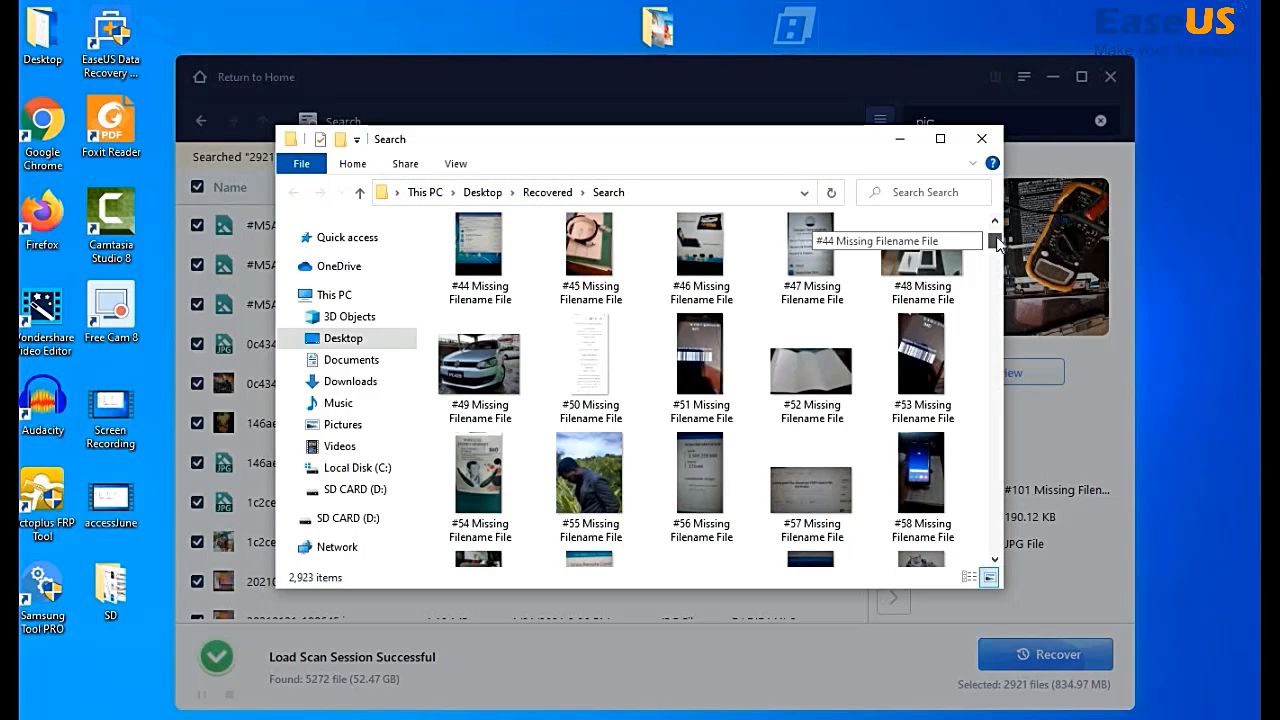
scroll(down, 3)
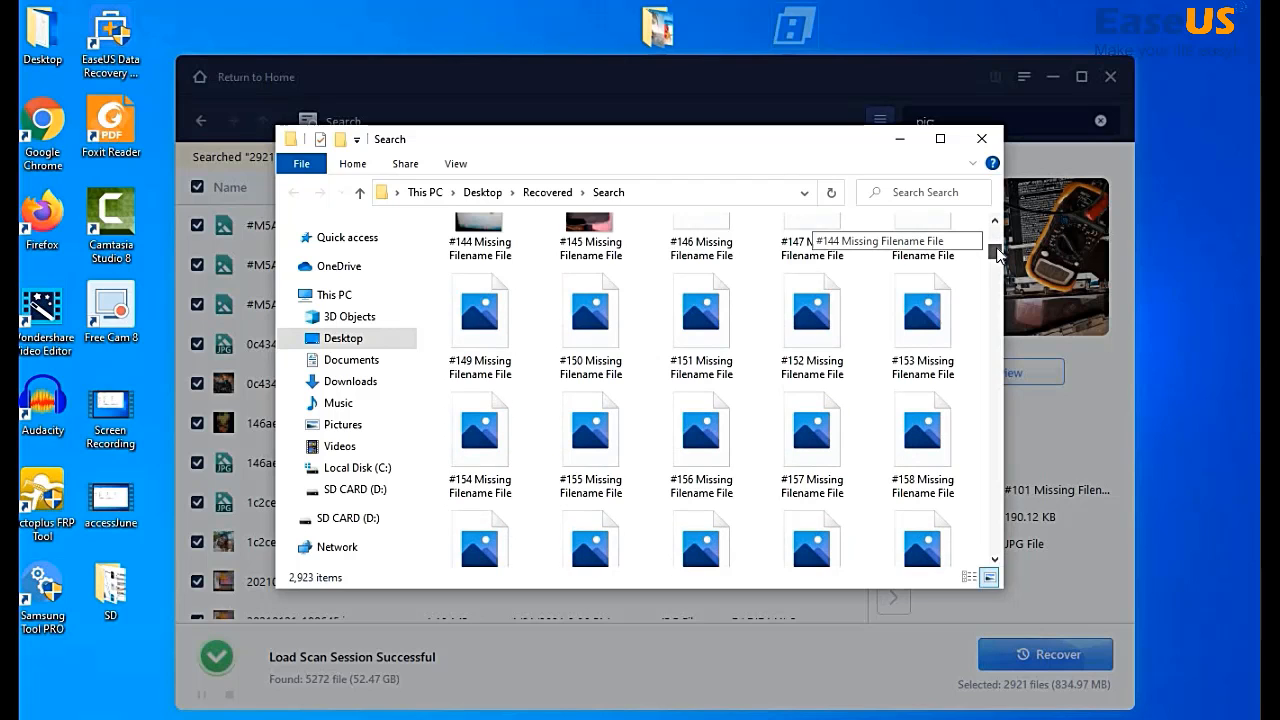
scroll(down, 3)
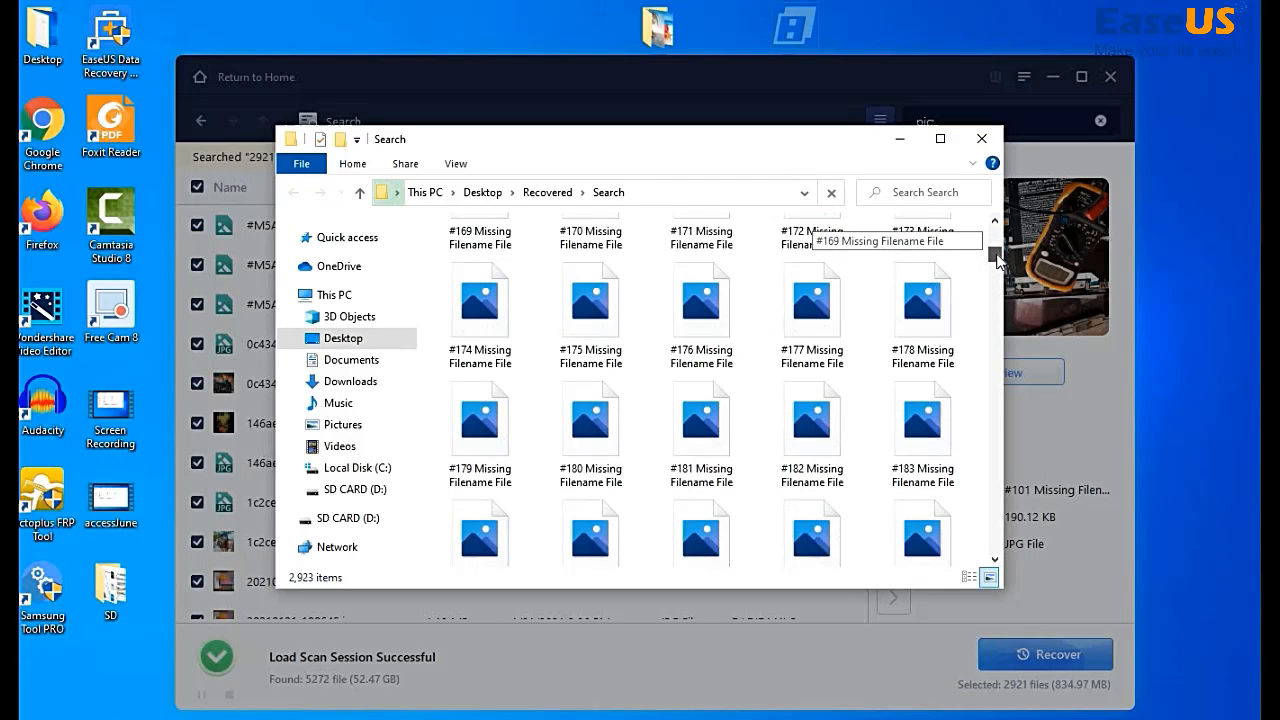
scroll(up, 3)
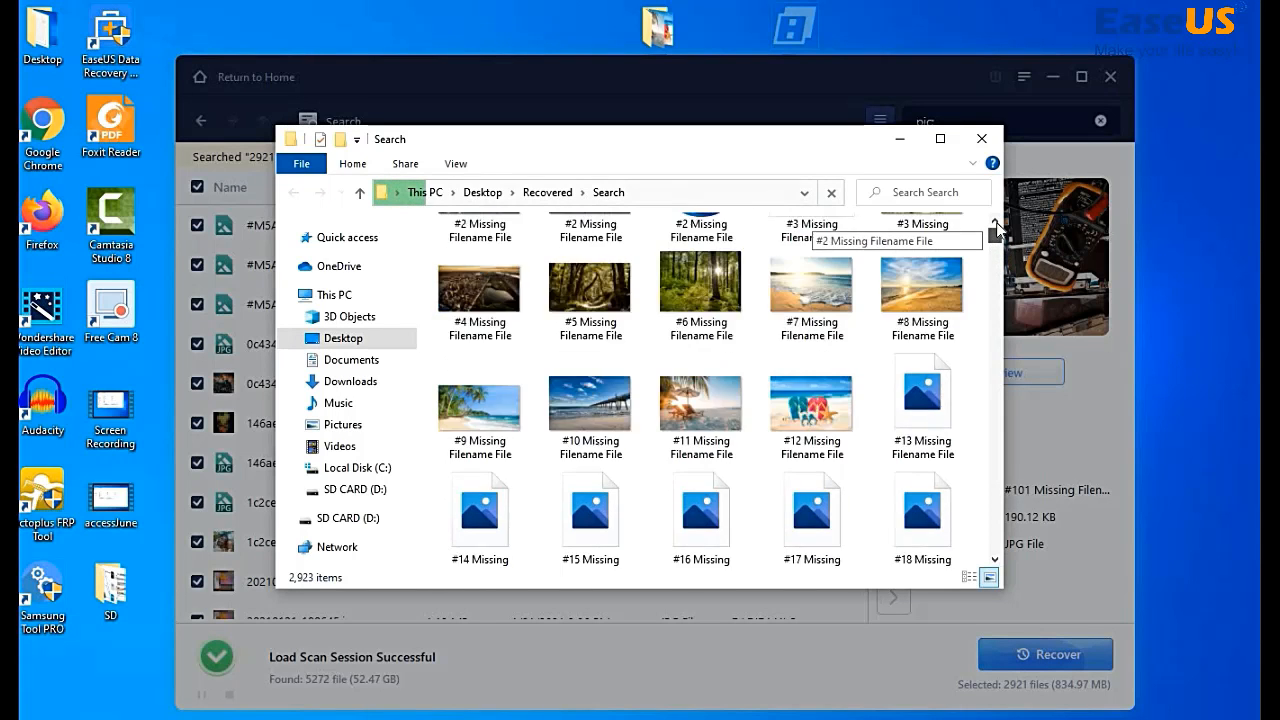
scroll(down, 3)
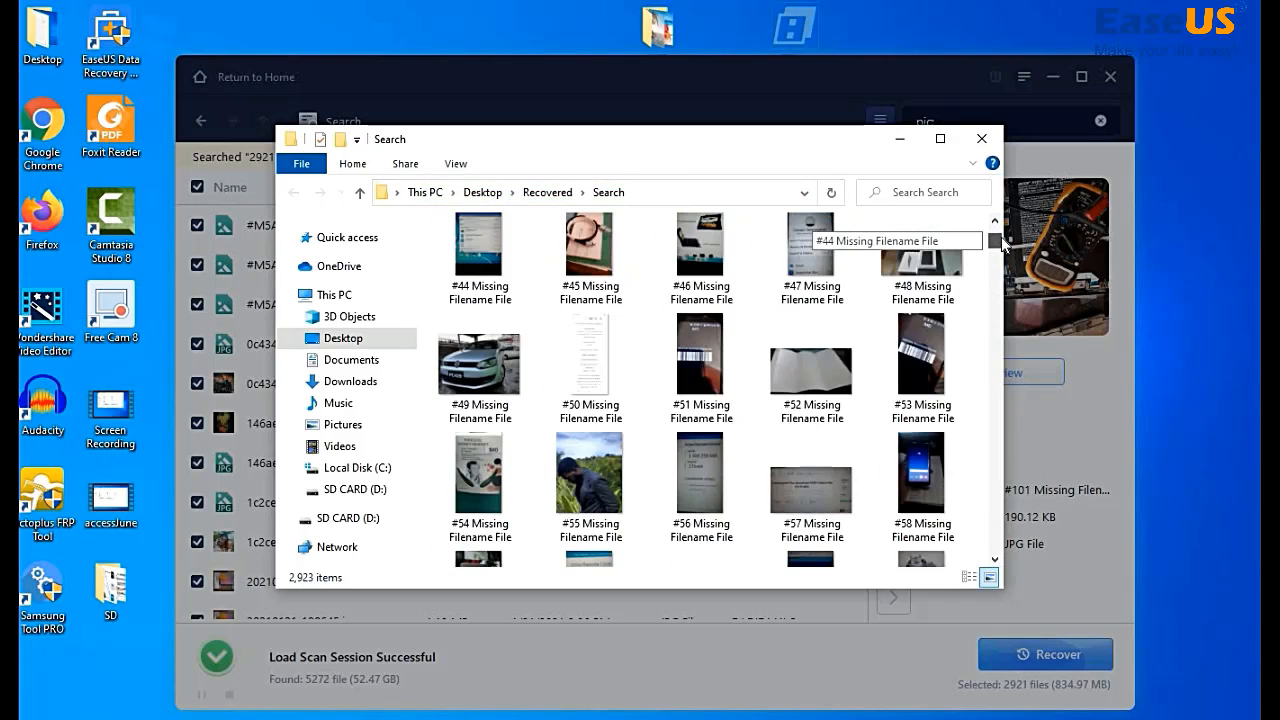
click(1044, 654)
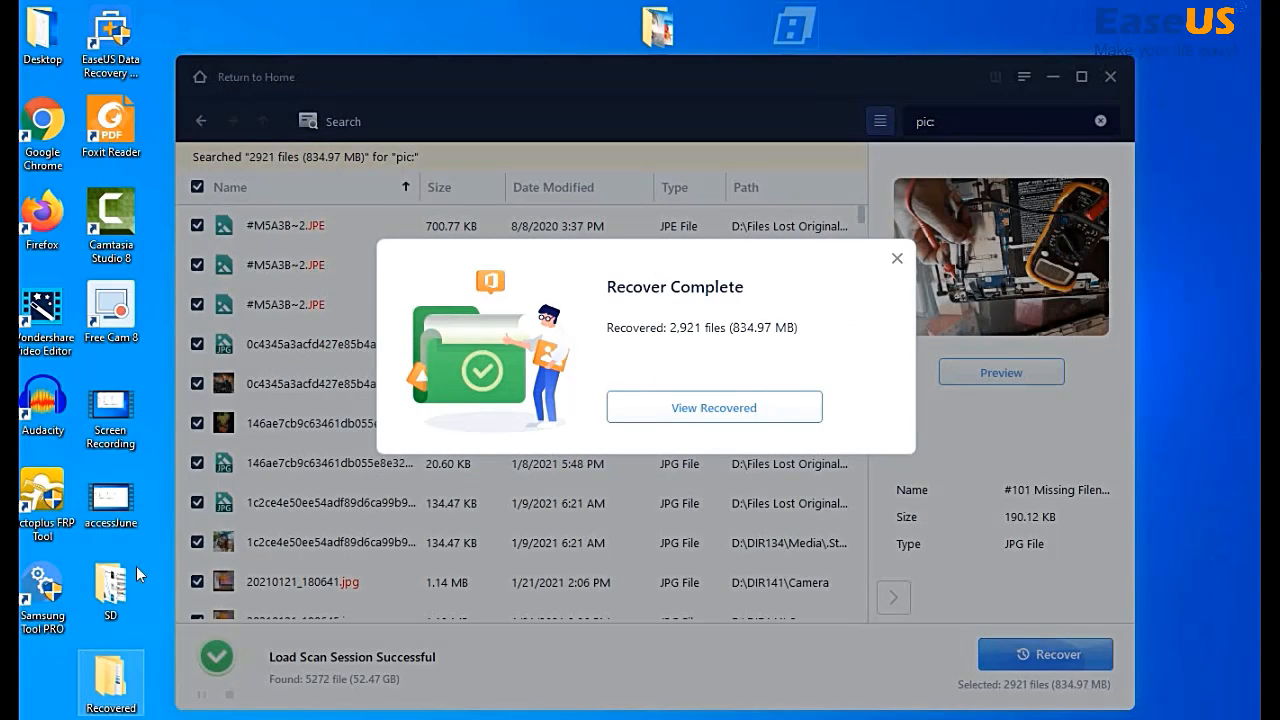
mouse_move(108, 690)
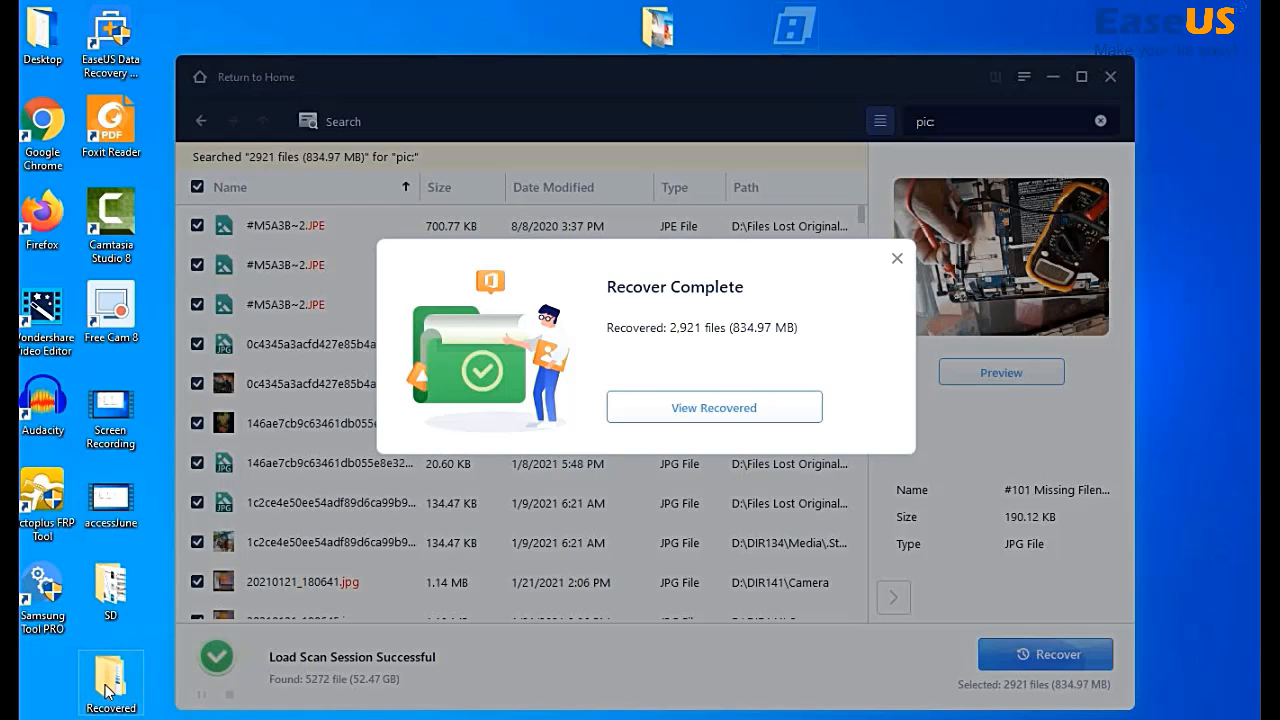
Step: From the Recover Complete dialog, view the Recovered folder and enter its Search subfolder
click(712, 406)
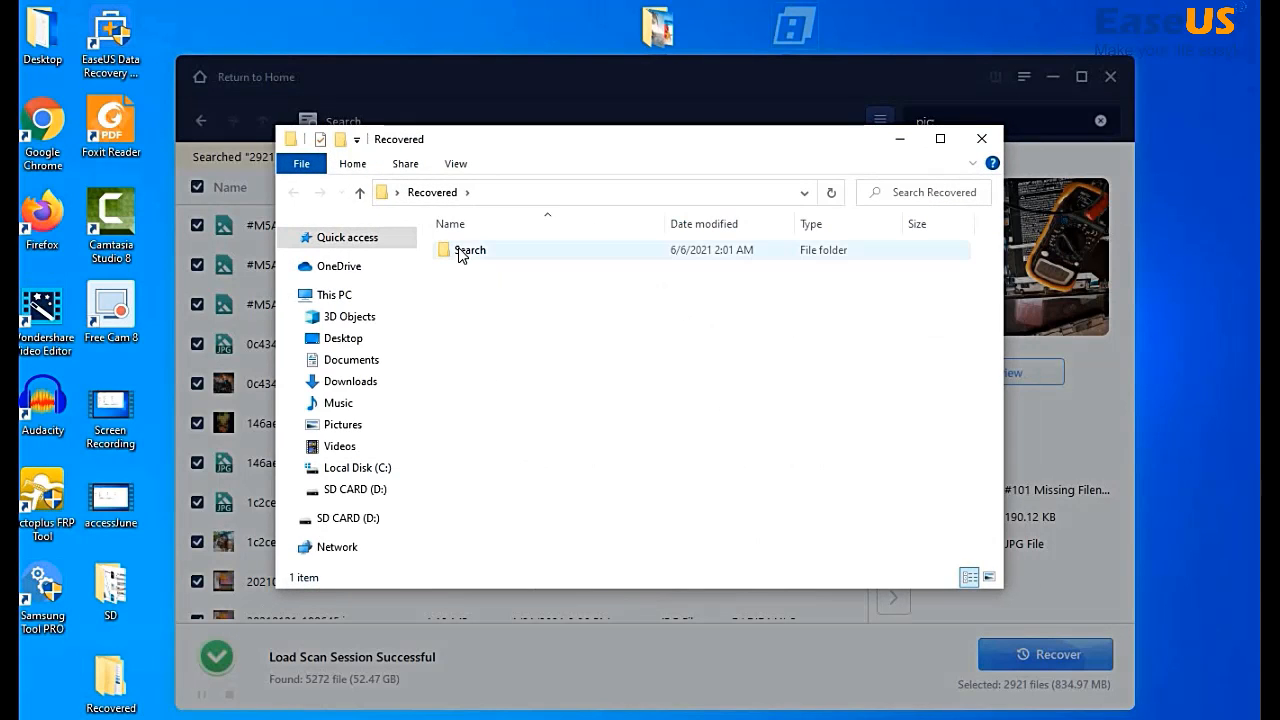
double_click(468, 248)
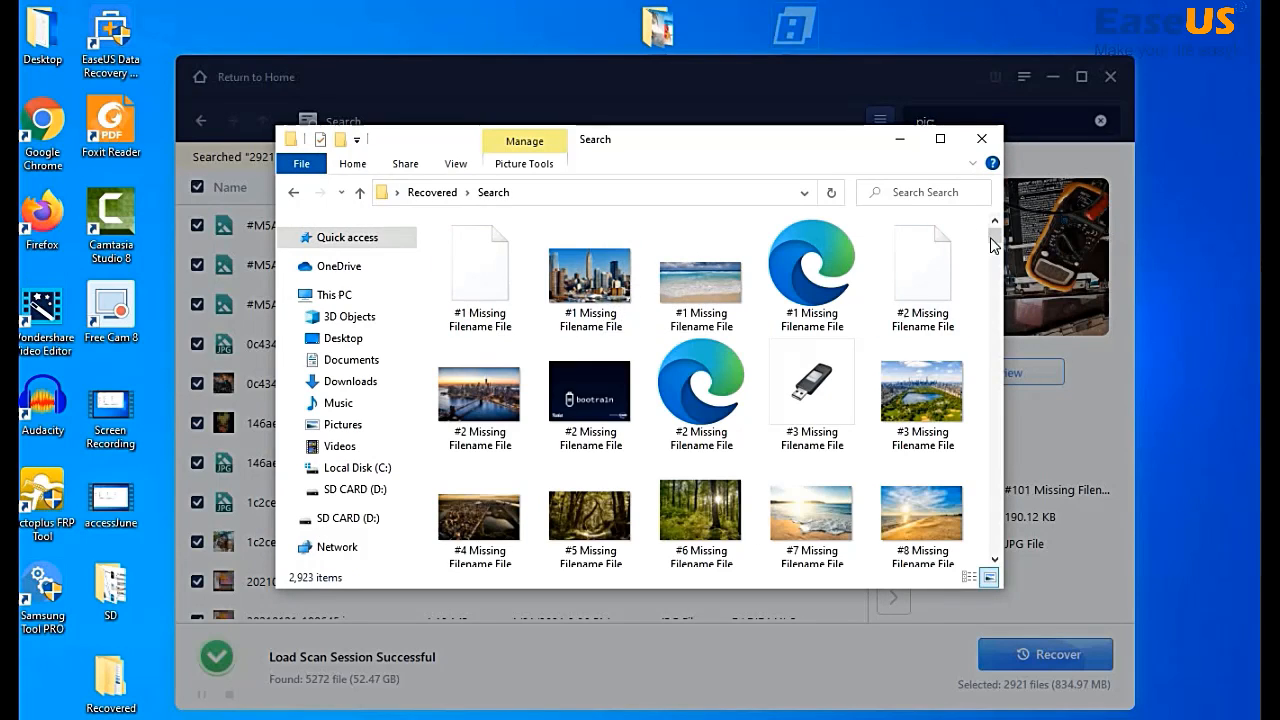
Step: Open the '#1 Missing Filename File' skyline photo from the Search folder in Photos
scroll(down, 3)
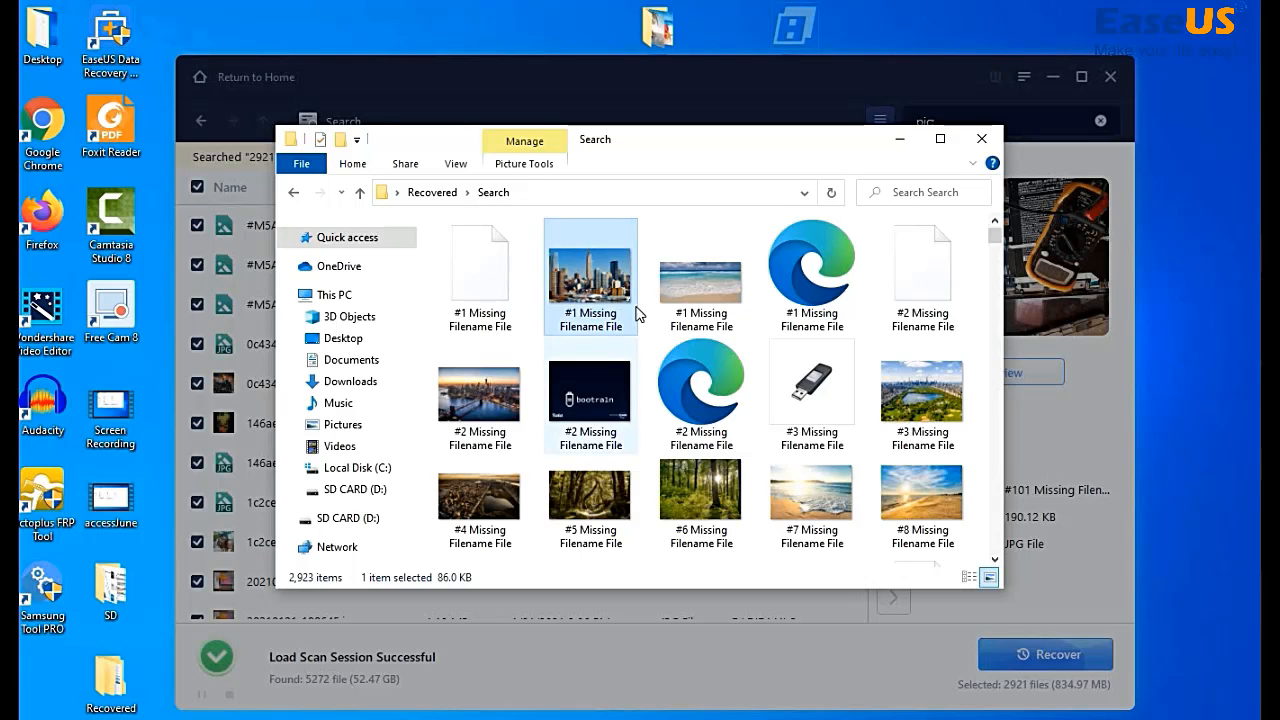
double_click(590, 276)
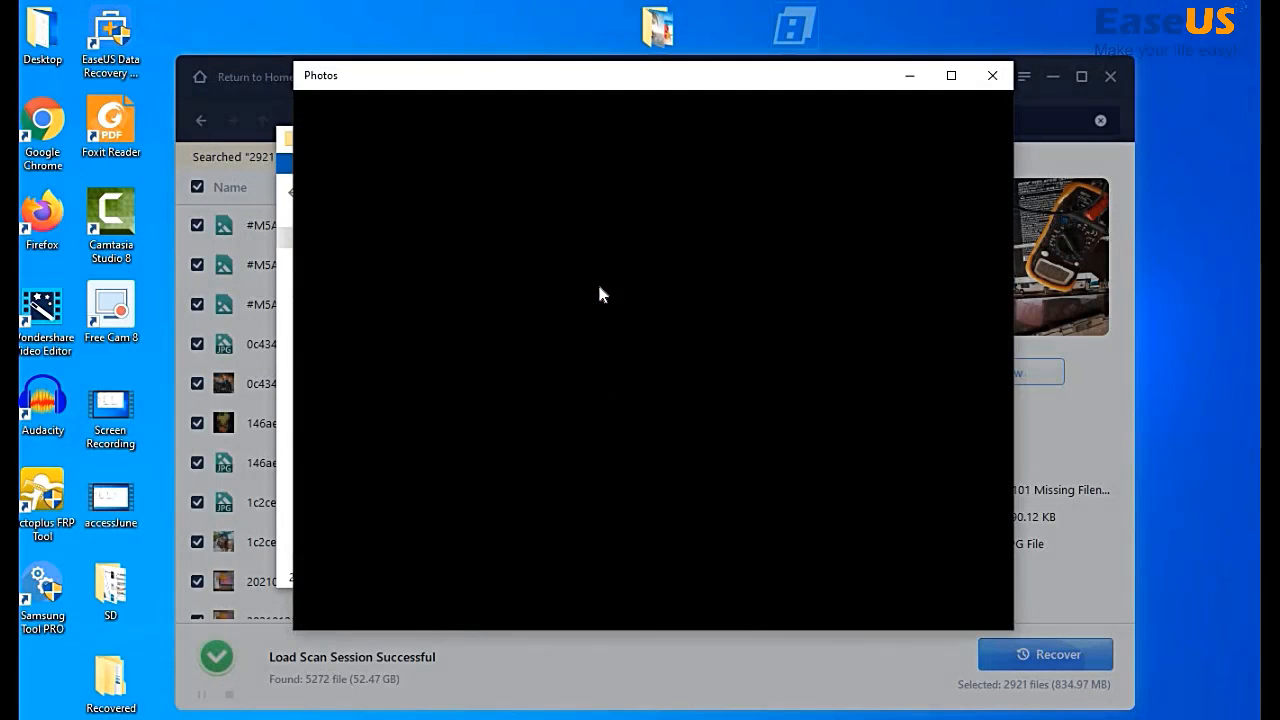